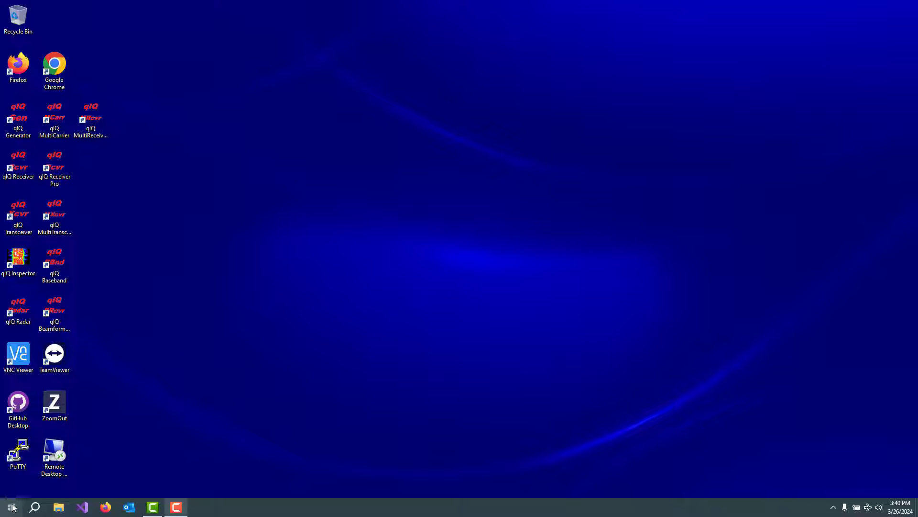
# - Decline formatting drive F: and dismiss the 'H:\ is not accessible' error
pyautogui.click(11, 506)
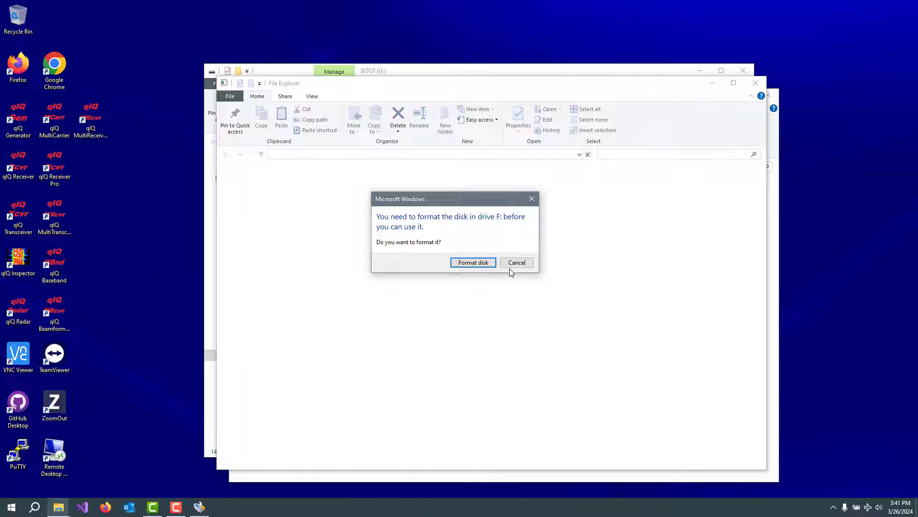
pyautogui.click(516, 261)
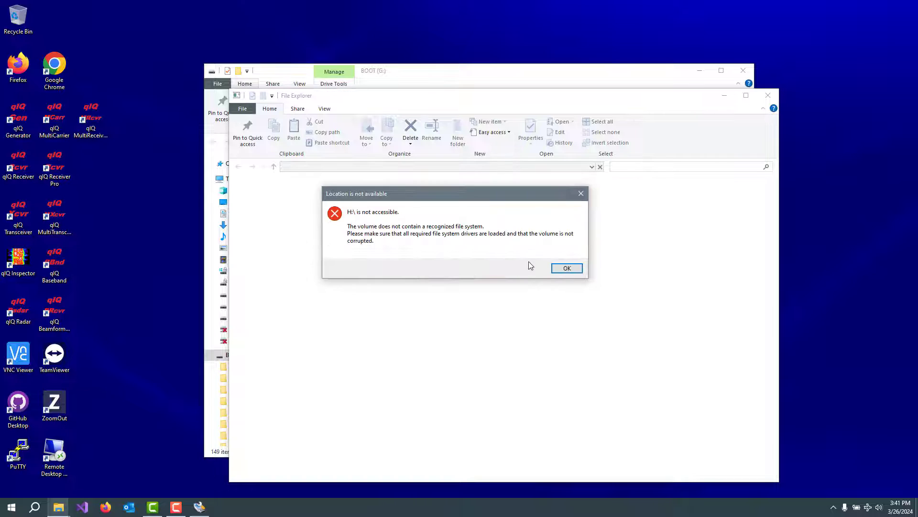
pyautogui.click(566, 268)
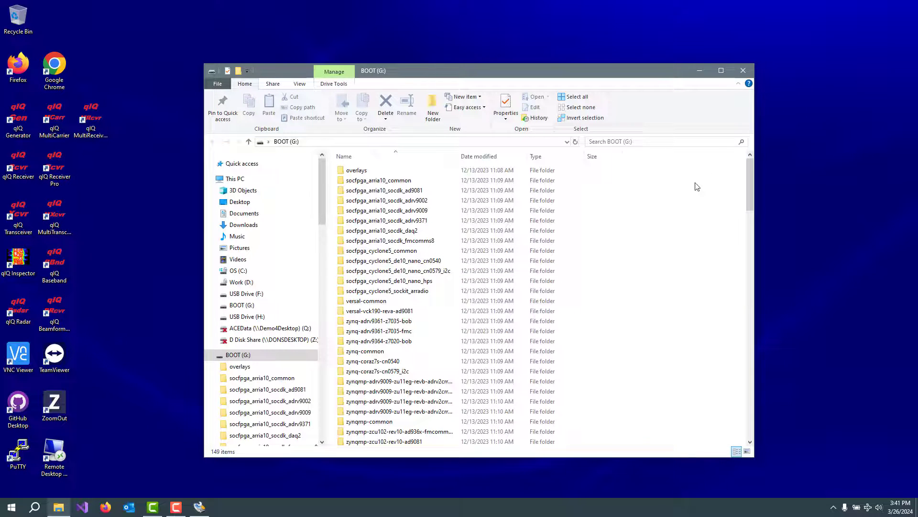
pyautogui.moveTo(743, 71)
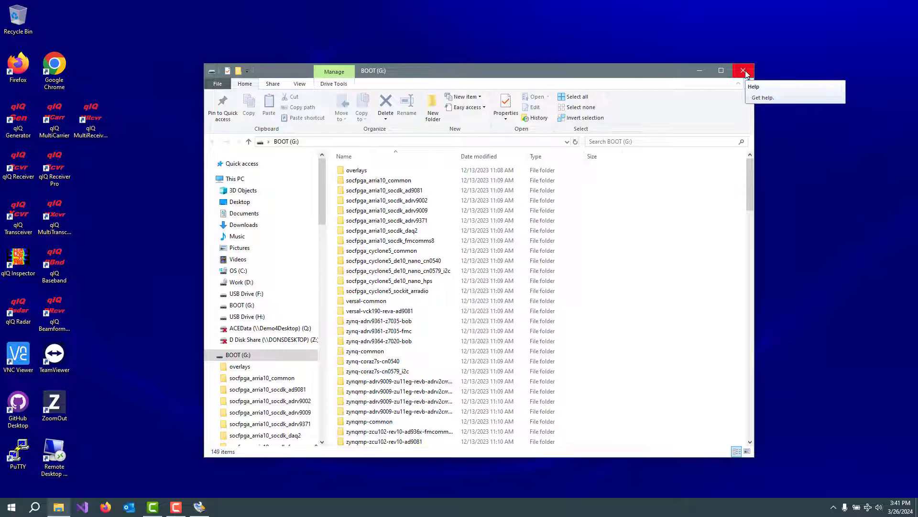
# - Load 2023-12-13-ADI-Kuiper-full.img from D:\temp\SD card images as the image file
pyautogui.click(743, 70)
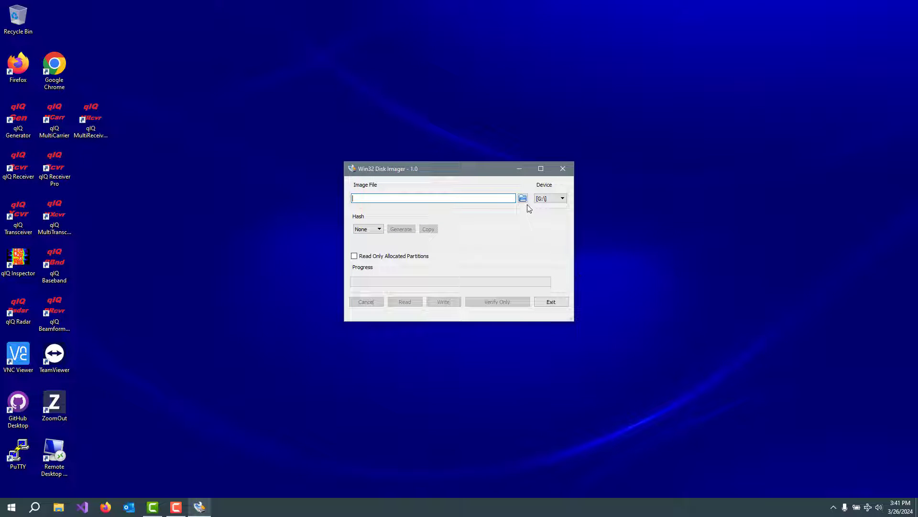
pyautogui.click(522, 197)
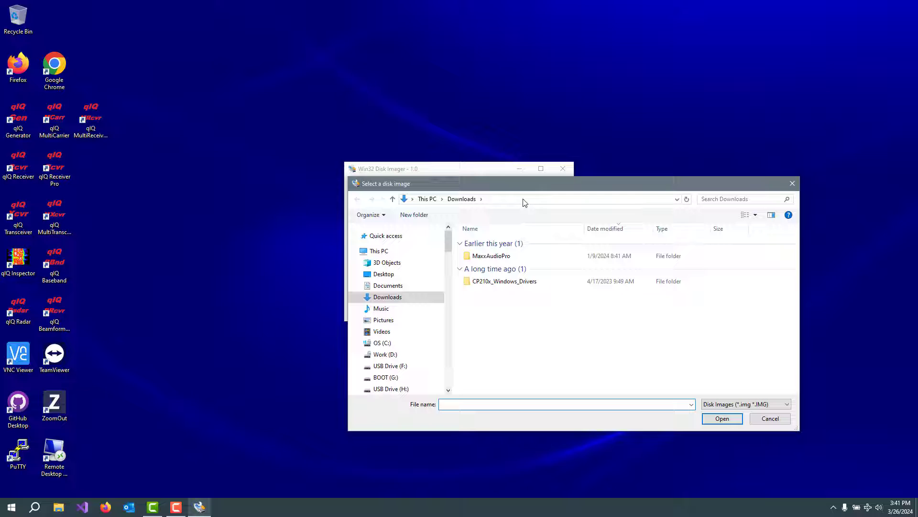
pyautogui.click(385, 354)
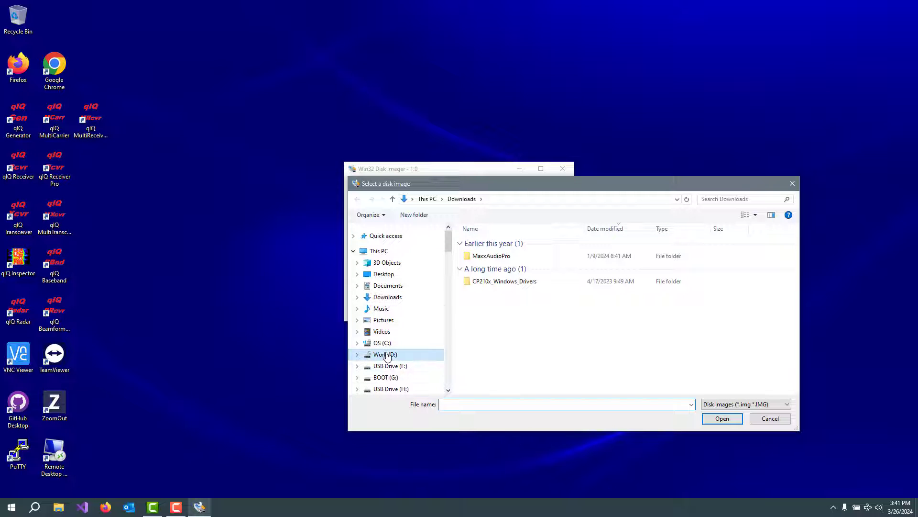
pyautogui.click(385, 354)
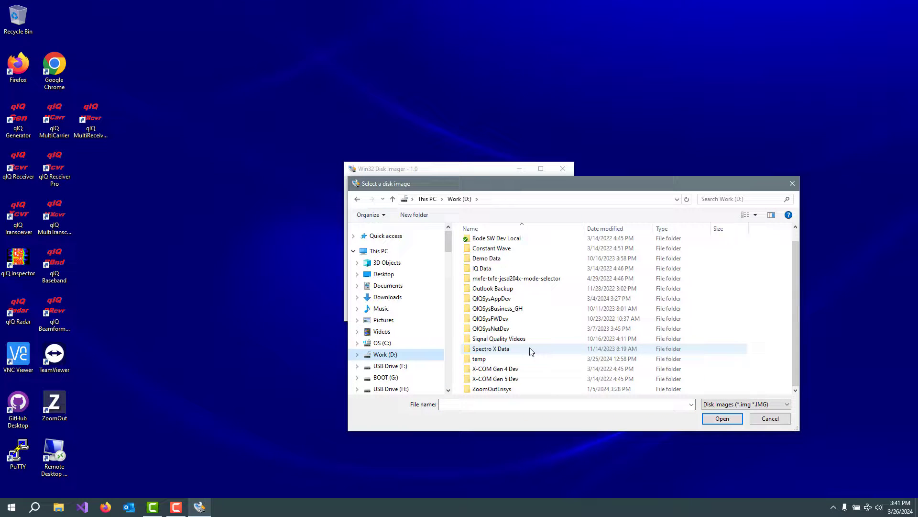
pyautogui.doubleClick(478, 358)
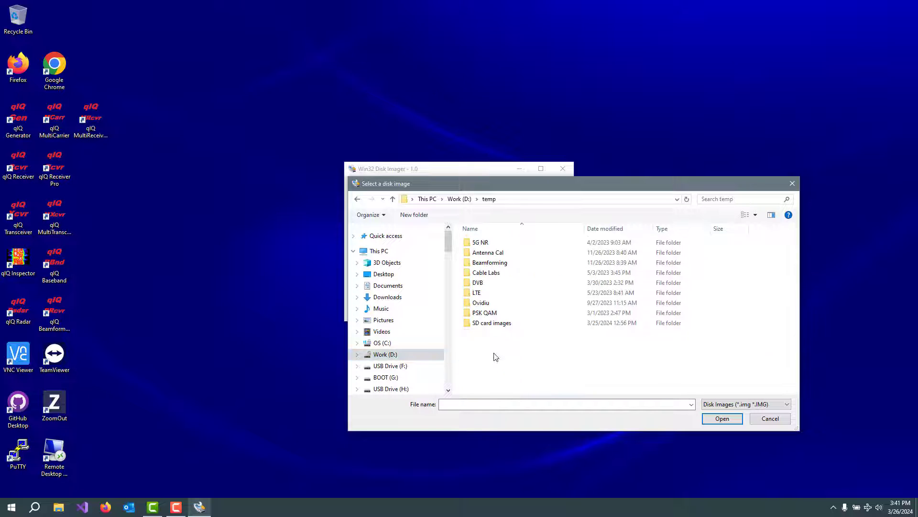
pyautogui.doubleClick(491, 322)
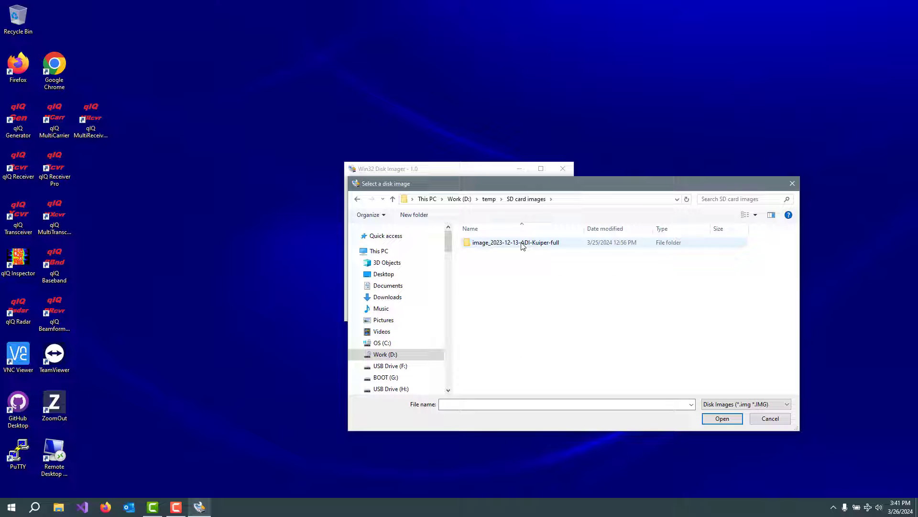
pyautogui.doubleClick(516, 242)
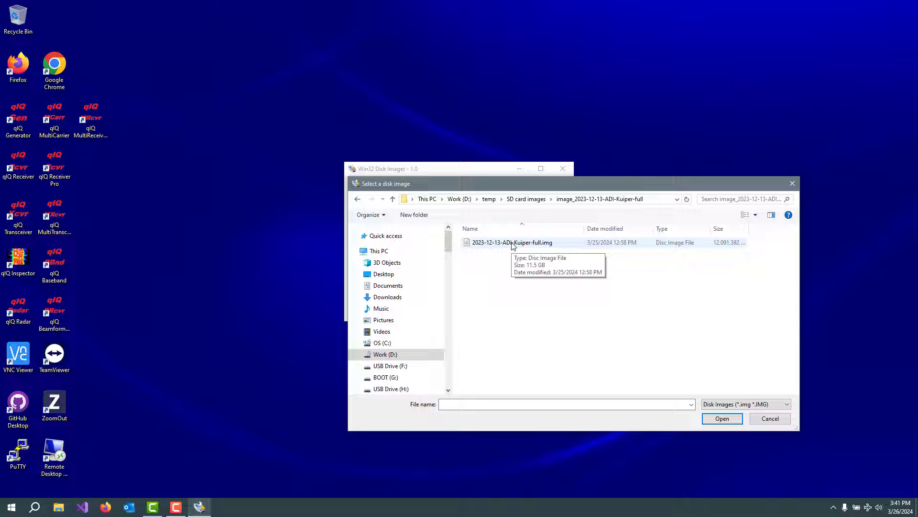
pyautogui.doubleClick(511, 242)
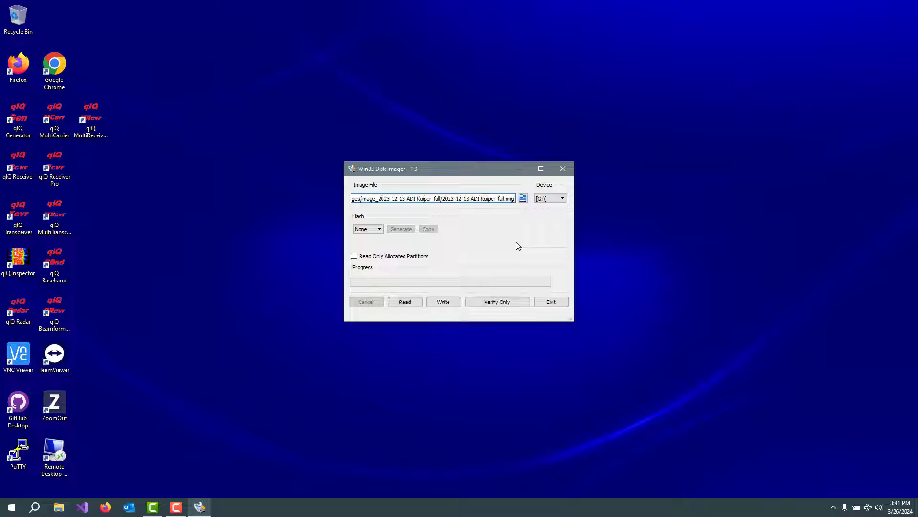
# - Write the Kuiper image to device G:, confirming the overwrite and acknowledging success
pyautogui.click(549, 198)
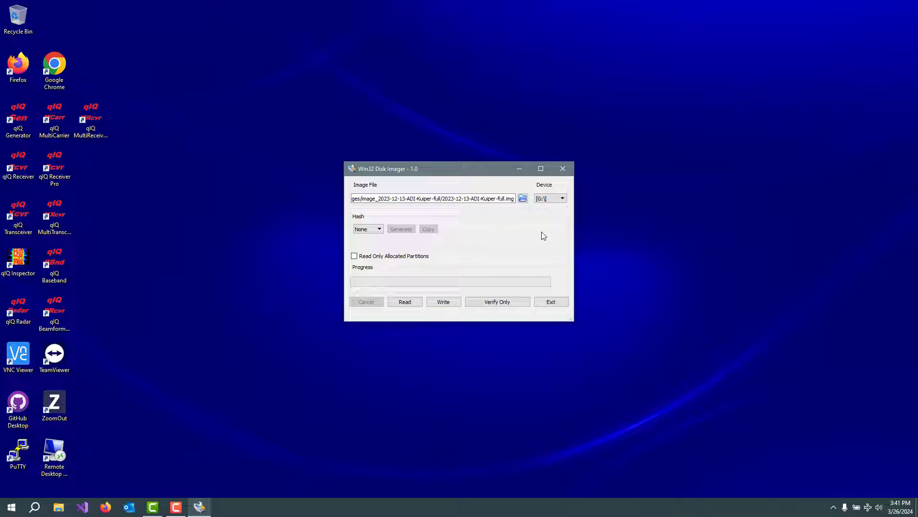
pyautogui.moveTo(458, 258)
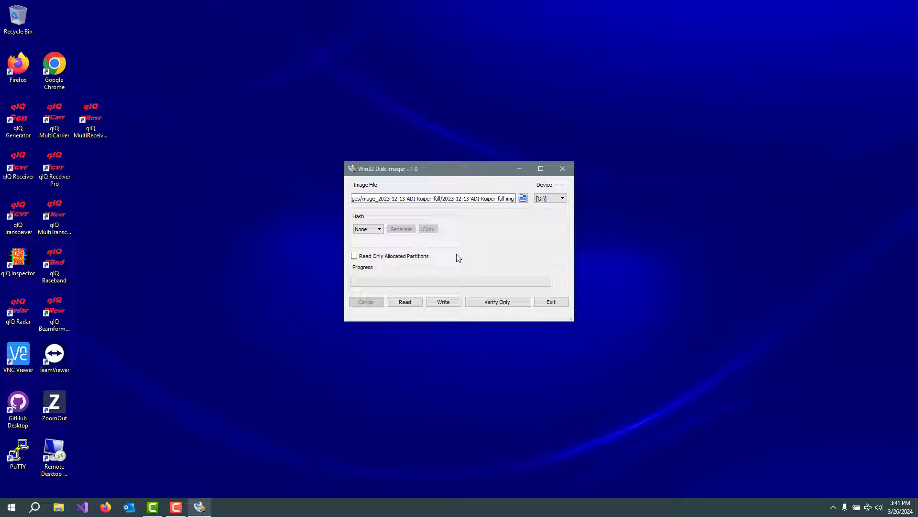
pyautogui.moveTo(444, 302)
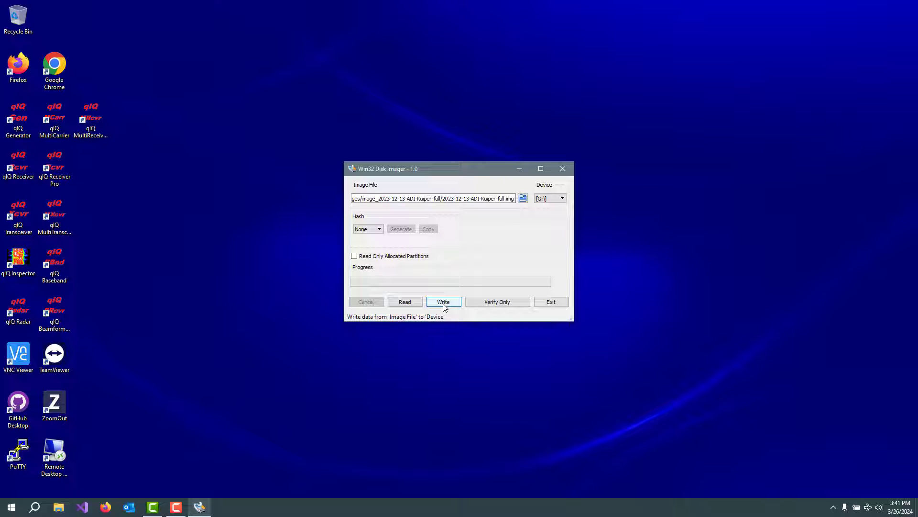
pyautogui.click(444, 302)
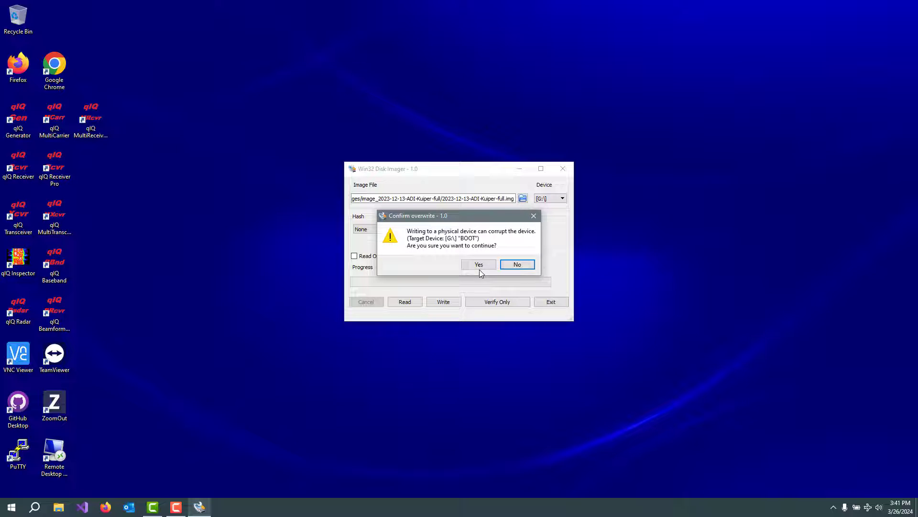
pyautogui.click(479, 264)
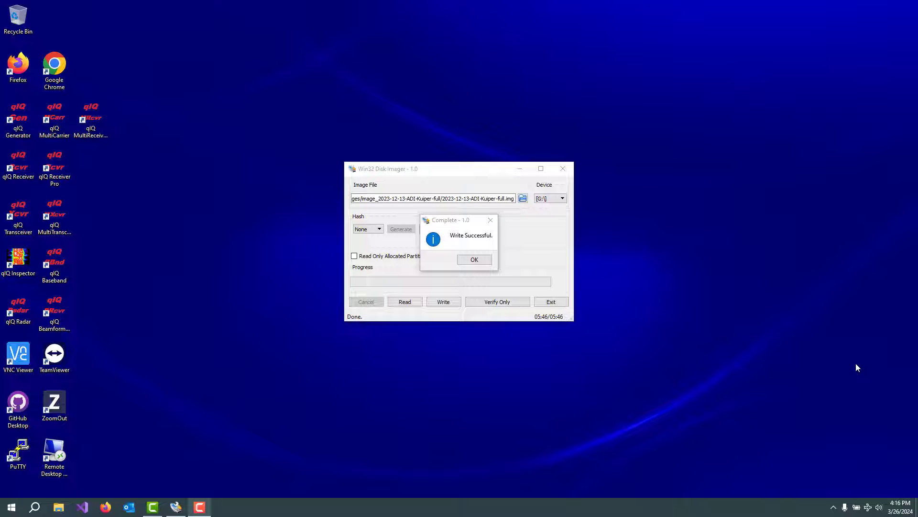
pyautogui.moveTo(754, 309)
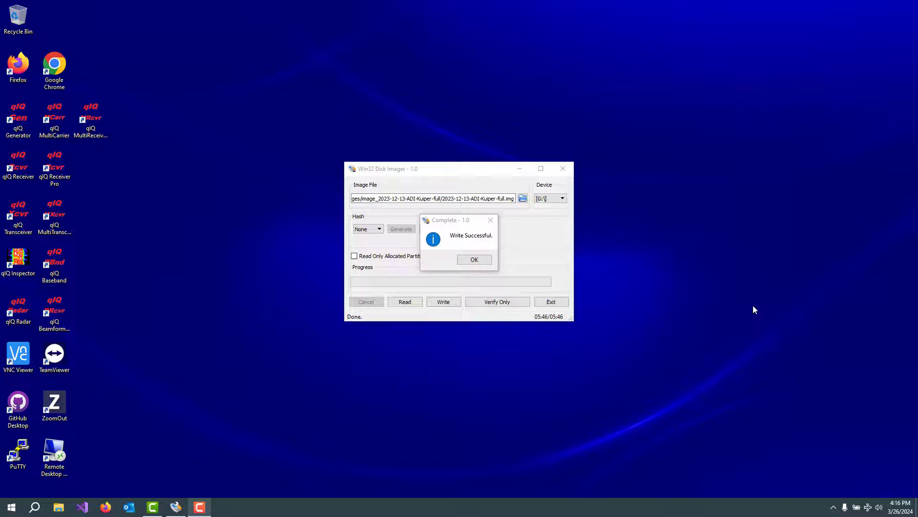
pyautogui.click(474, 259)
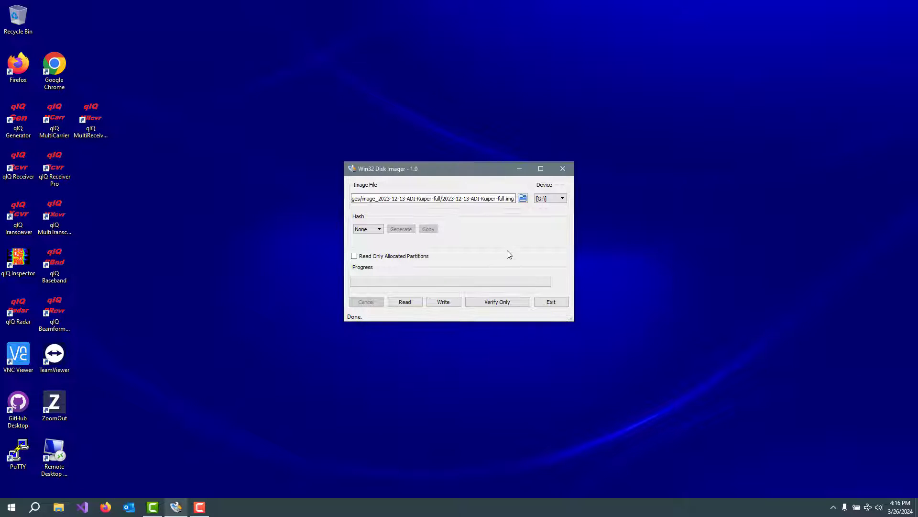
# - Close Disk Imager and copy the Image file from BOOT (G:)\zynqmp-common
pyautogui.click(550, 301)
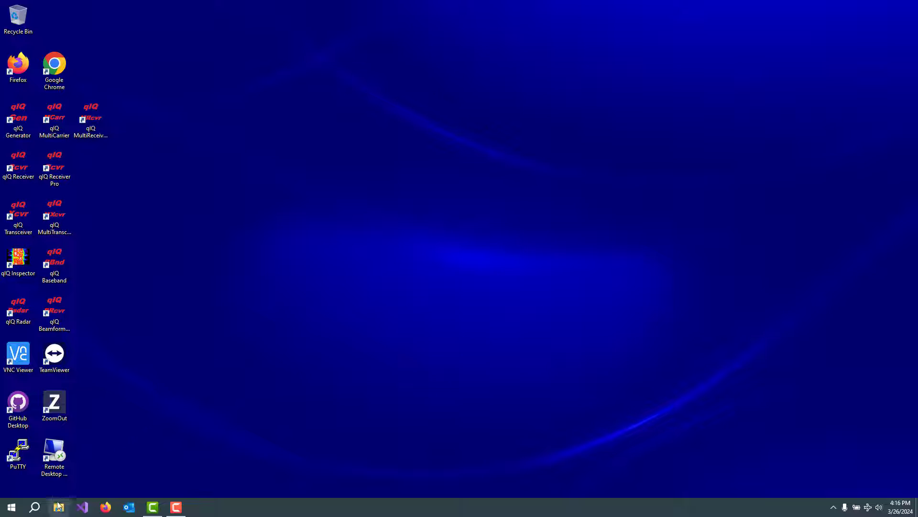
pyautogui.click(58, 507)
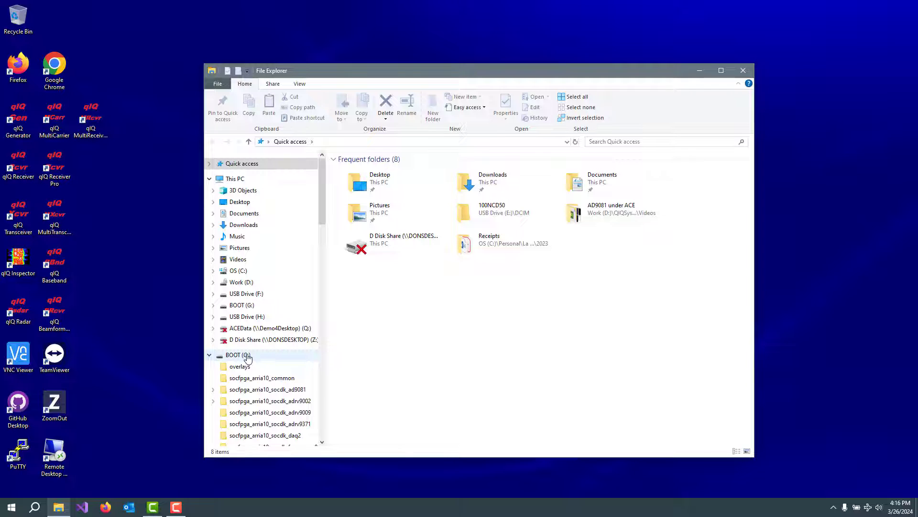
pyautogui.click(238, 354)
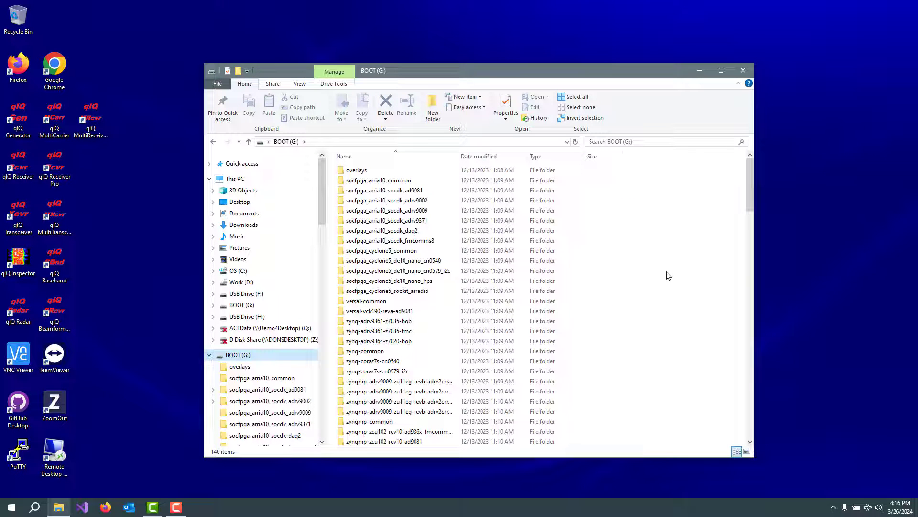
pyautogui.scroll(-3)
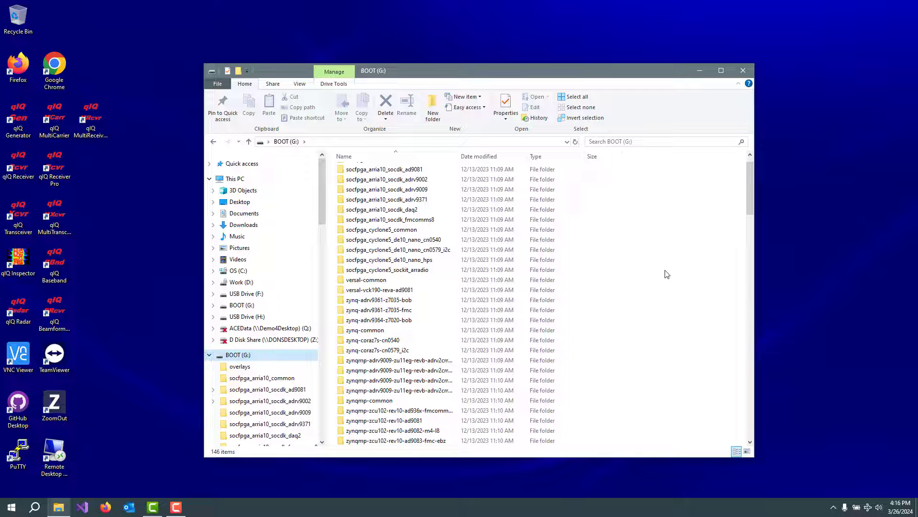
pyautogui.moveTo(369, 399)
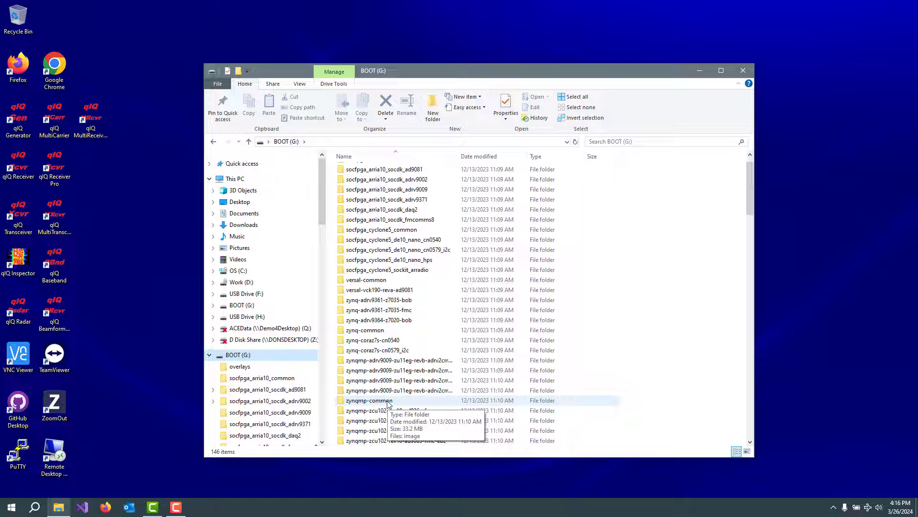
pyautogui.doubleClick(369, 400)
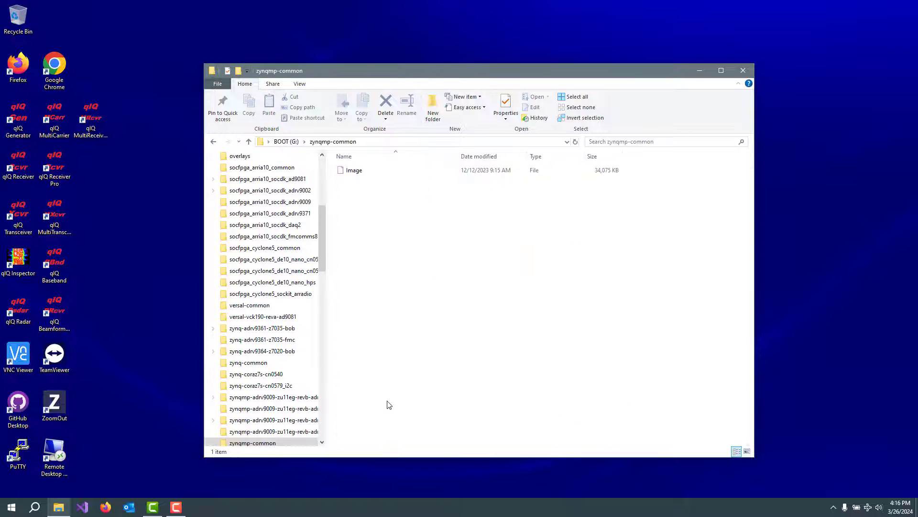
pyautogui.click(354, 170)
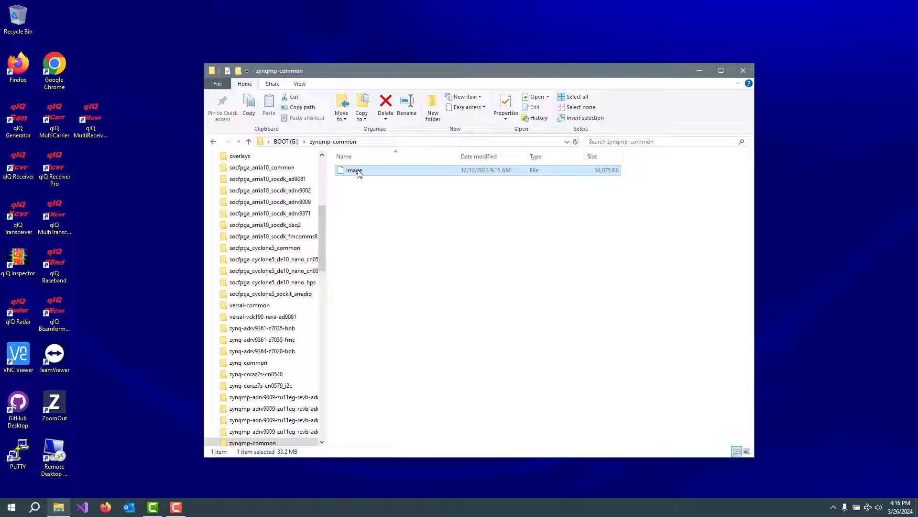
pyautogui.click(287, 141)
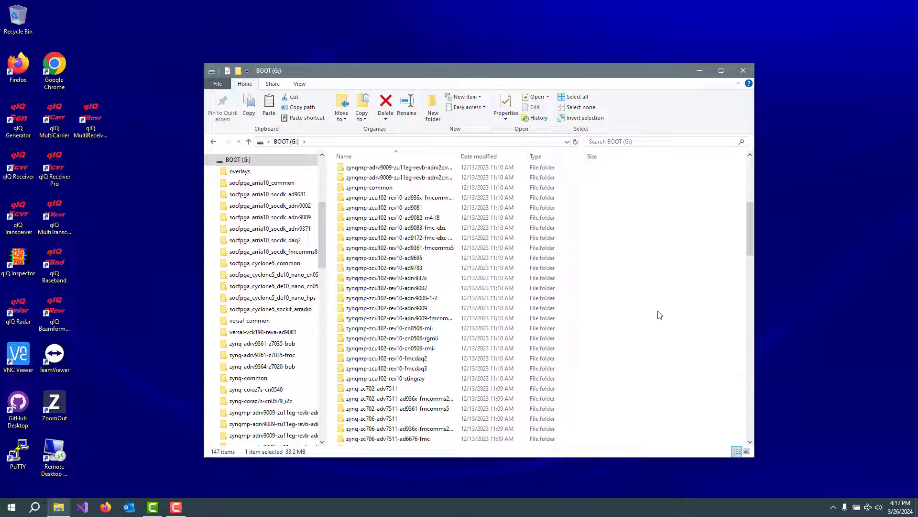
pyautogui.moveTo(661, 308)
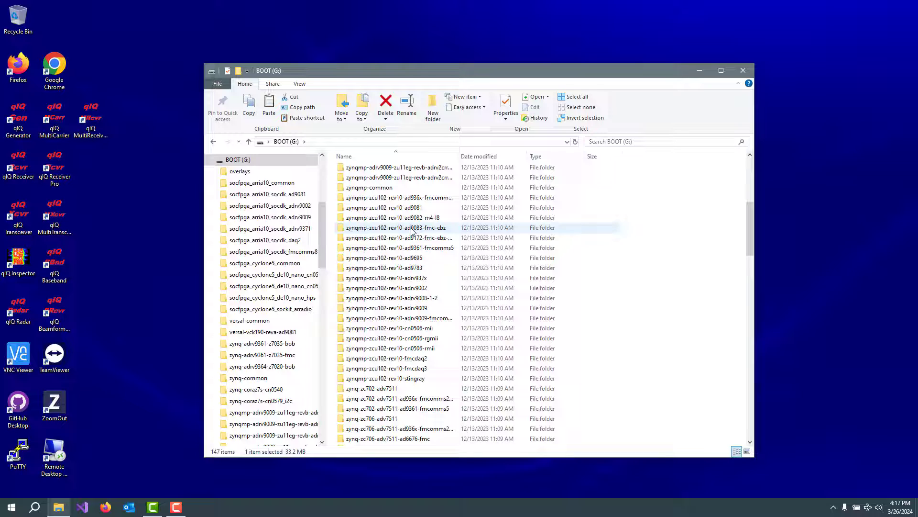
pyautogui.moveTo(413, 236)
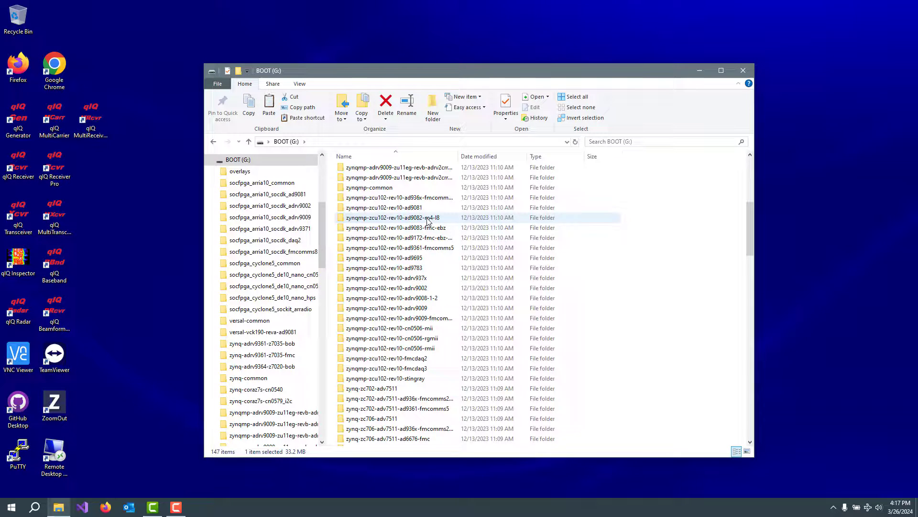
pyautogui.moveTo(428, 222)
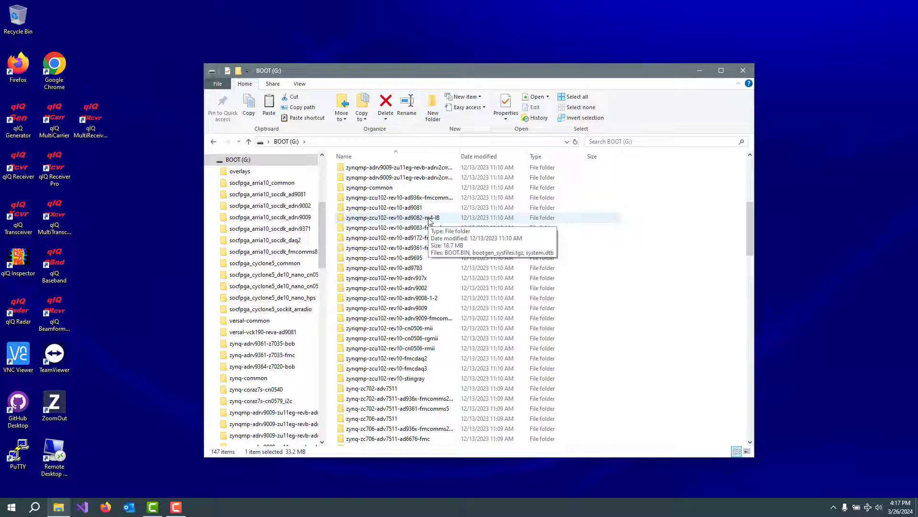
# - Open zynqmp-zcu102-rev10-ad9082-m4-l8 and select BOOT.BIN and system.dtb to copy
pyautogui.doubleClick(385, 218)
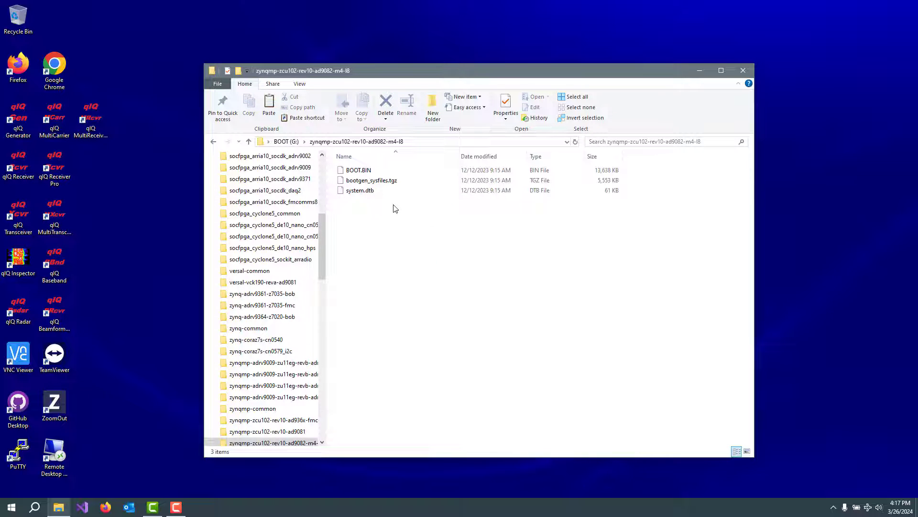
pyautogui.click(358, 169)
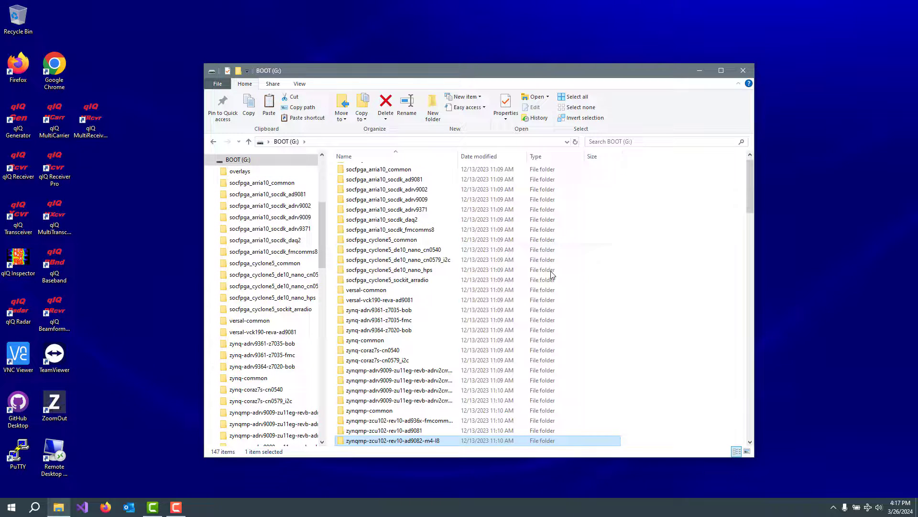
pyautogui.moveTo(693, 295)
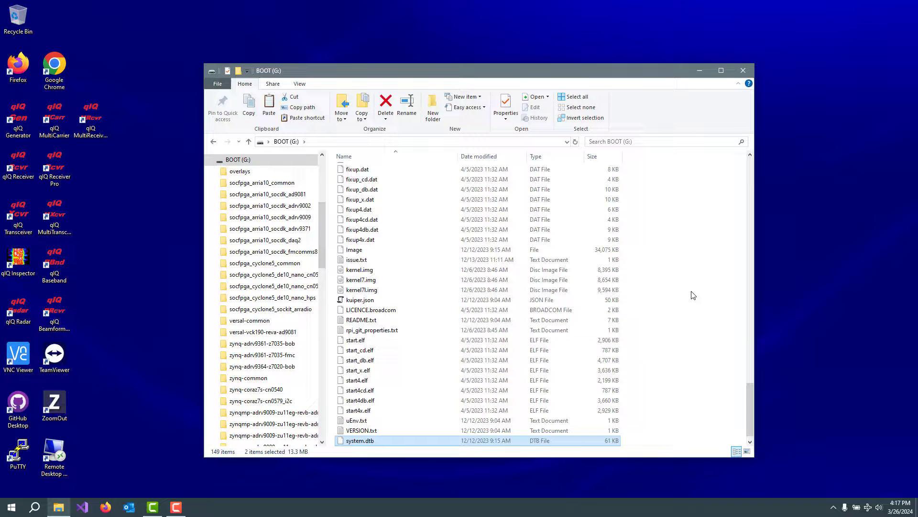
pyautogui.moveTo(674, 264)
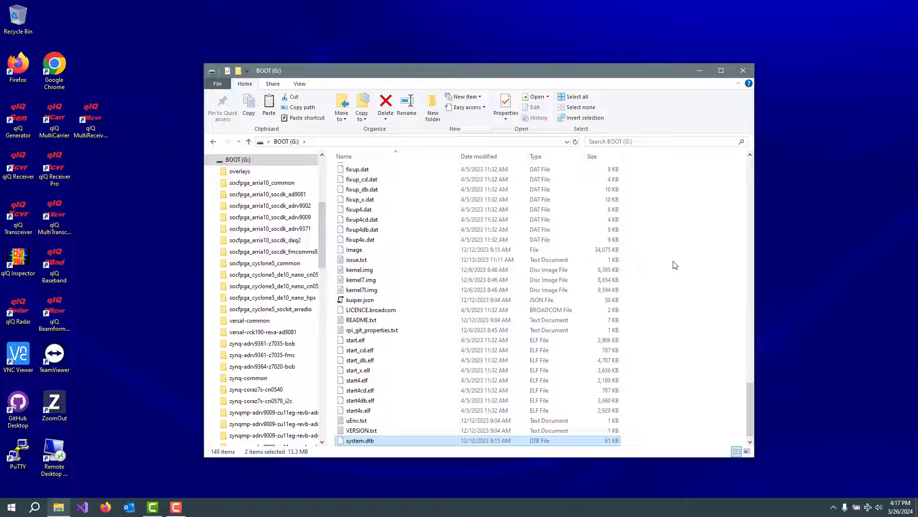
# - Close the BOOT (G:) File Explorer window
pyautogui.click(742, 70)
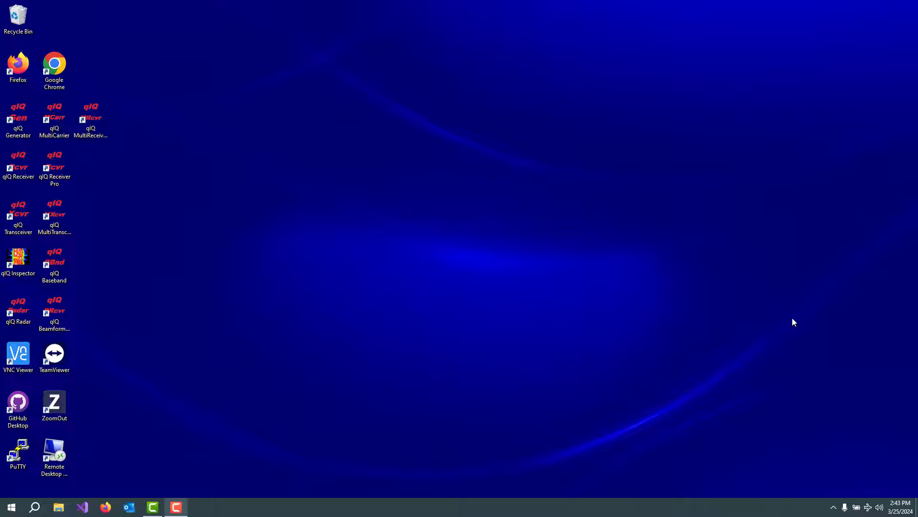
pyautogui.moveTo(785, 322)
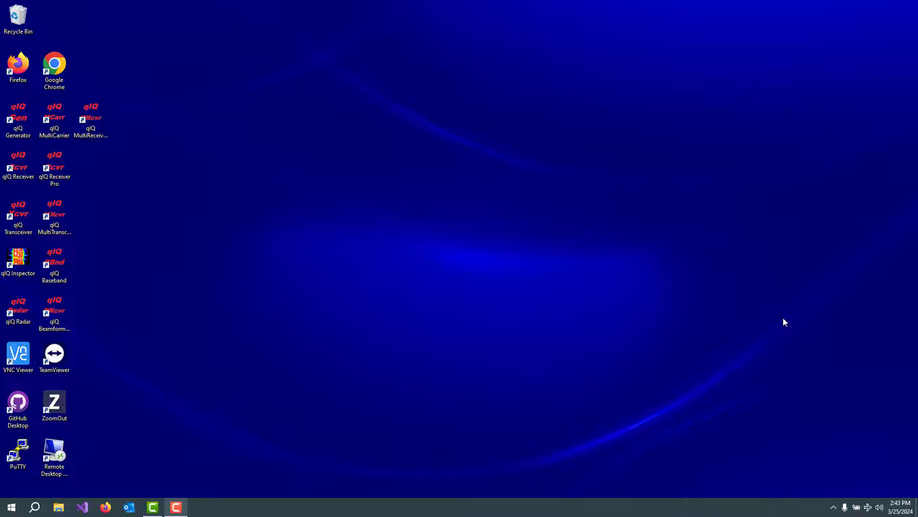
pyautogui.moveTo(726, 313)
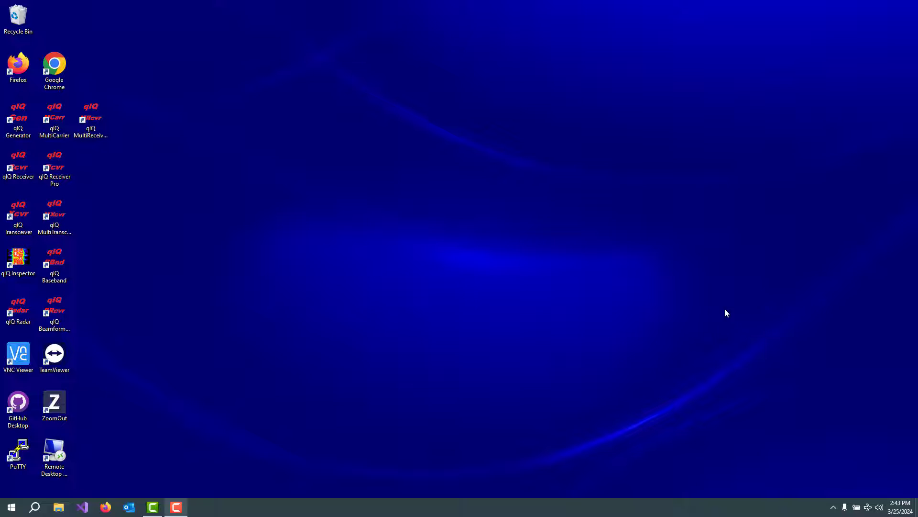
# - Launch PuTTY and open an SSH session to host 192.168.0.33
pyautogui.doubleClick(18, 454)
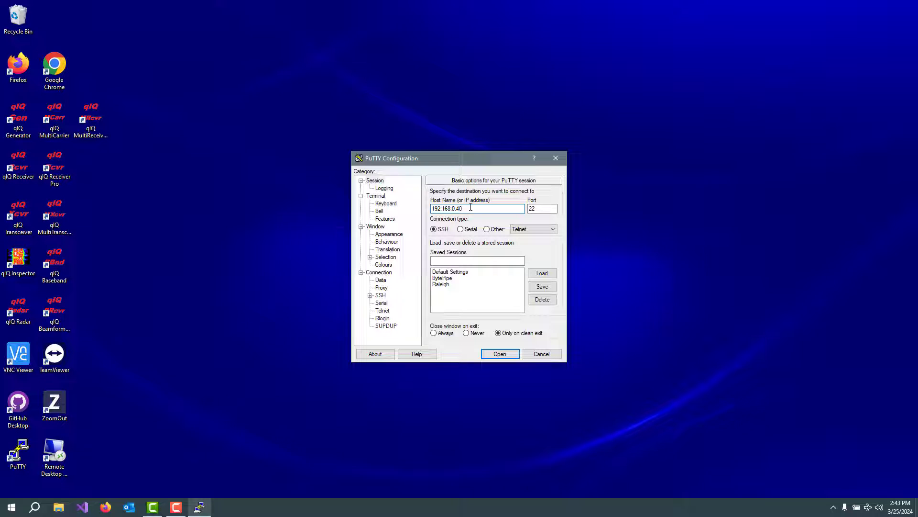
pyautogui.press('Backspace')
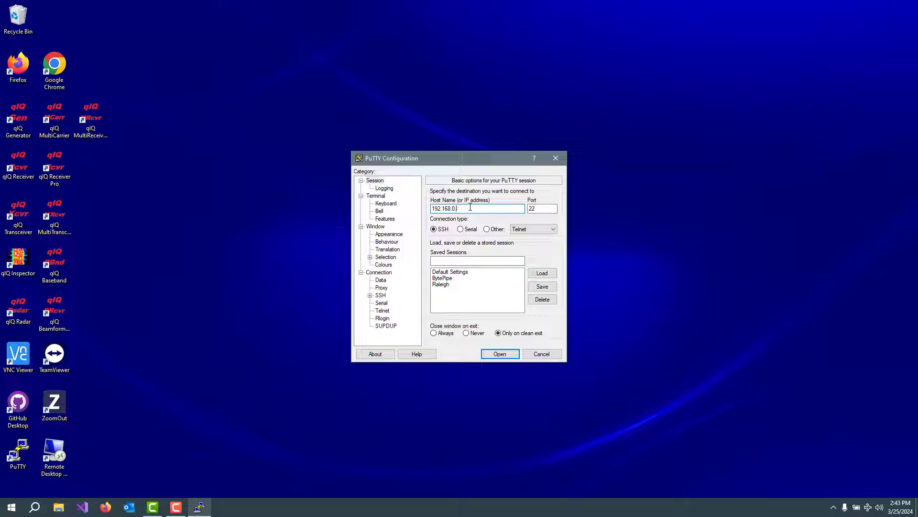
pyautogui.write('33')
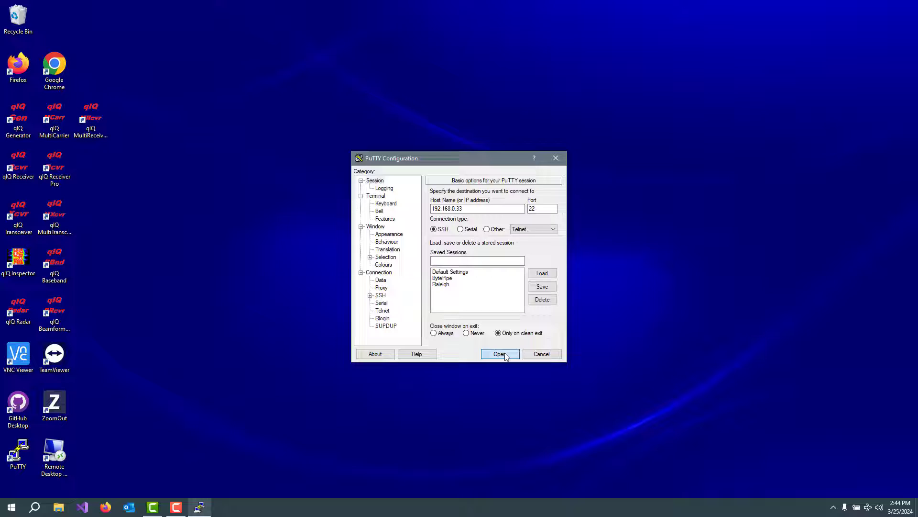
pyautogui.click(499, 353)
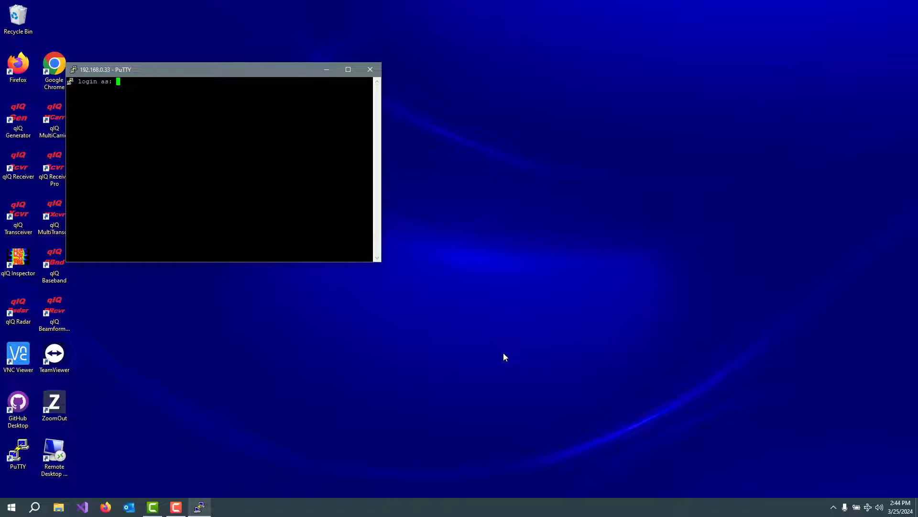
# - Log in as root and drag the PuTTY window larger
pyautogui.write('root')
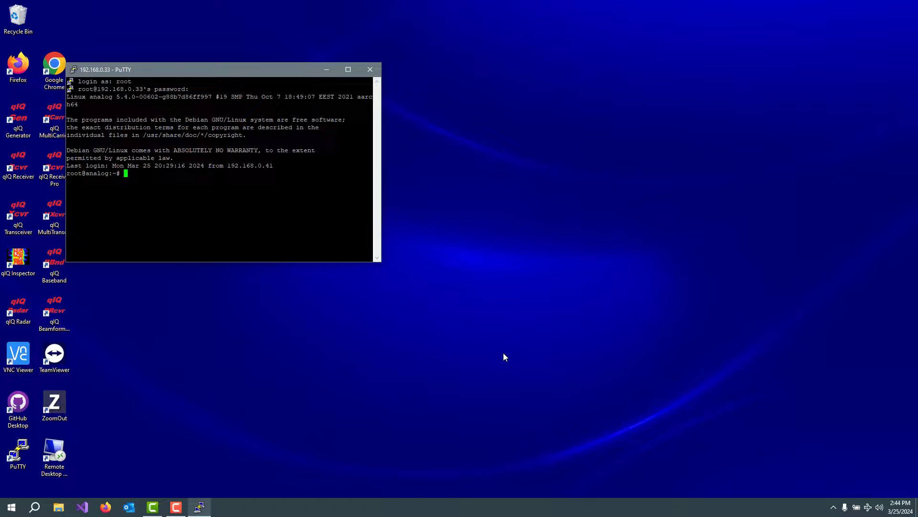
pyautogui.moveTo(380, 258)
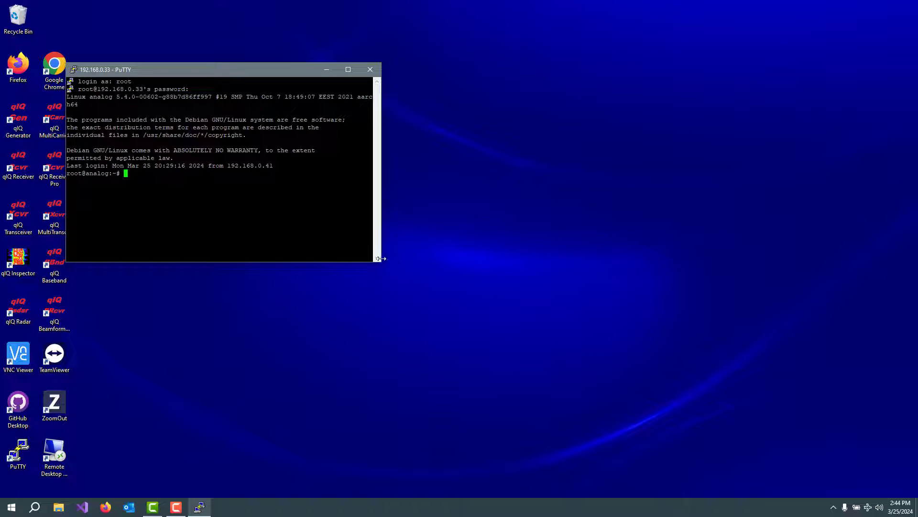
pyautogui.moveTo(382, 259); pyautogui.dragTo(449, 315)
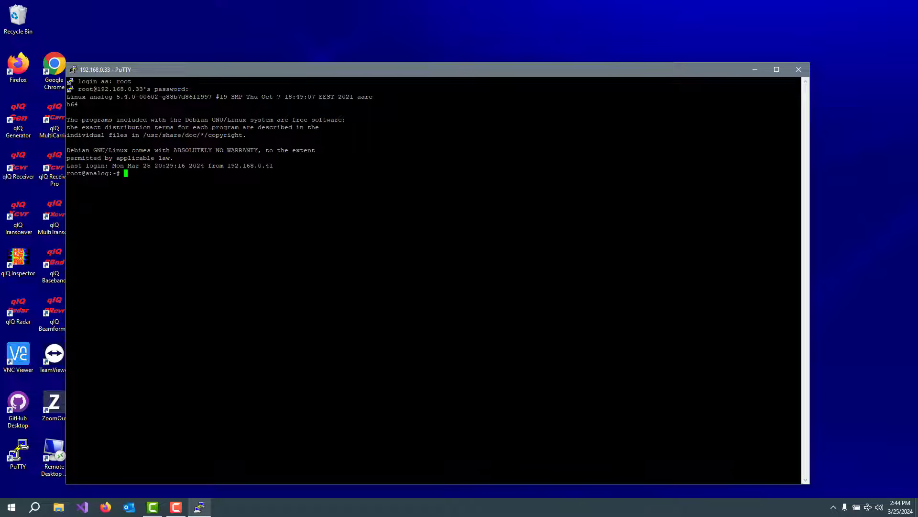
# - Run iio_info to list the AD9081 IIO attributes and JESD link status
pyautogui.write('ii')
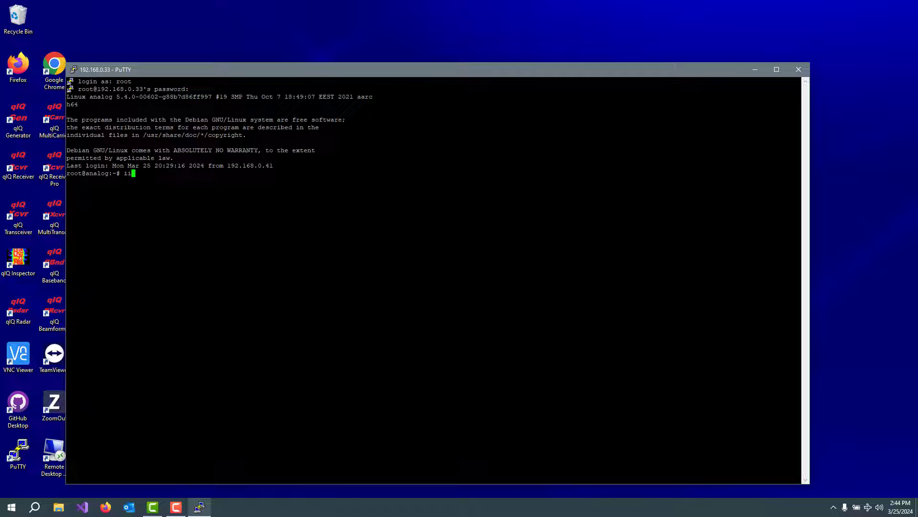
pyautogui.write('o')
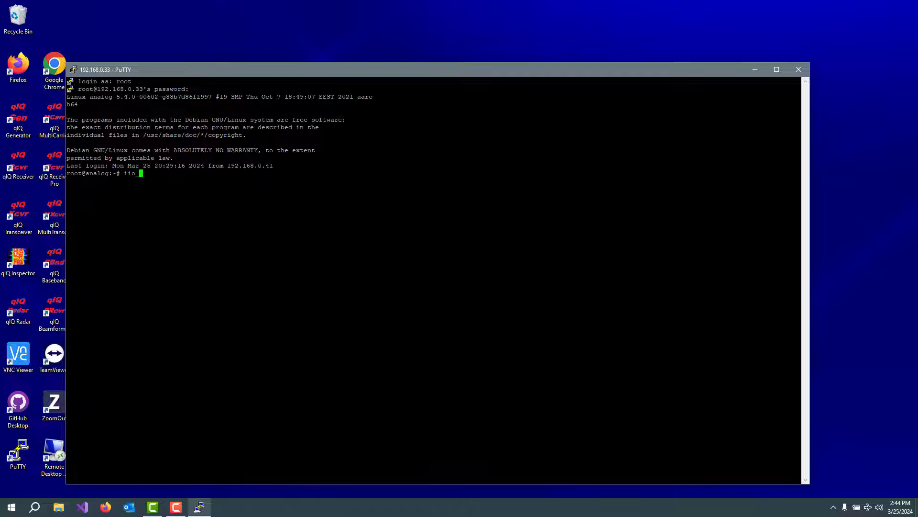
pyautogui.write('_info')
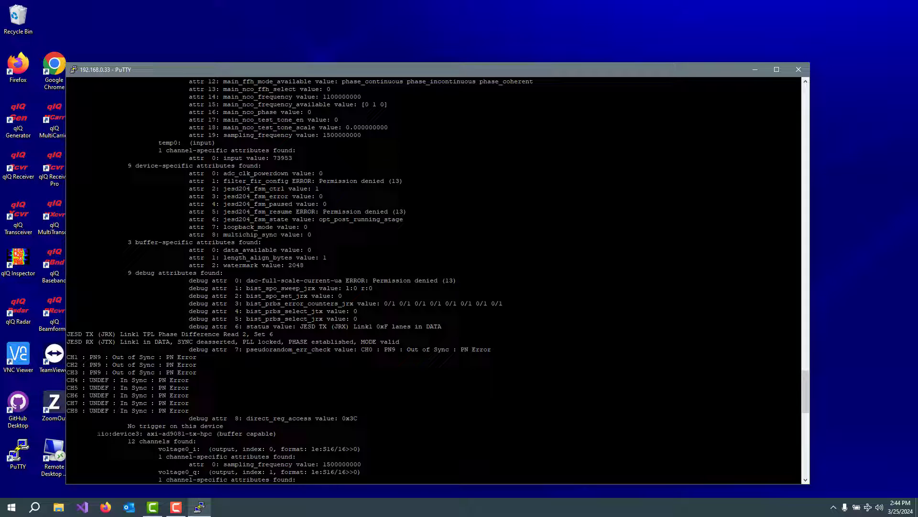
pyautogui.doubleClick(185, 433)
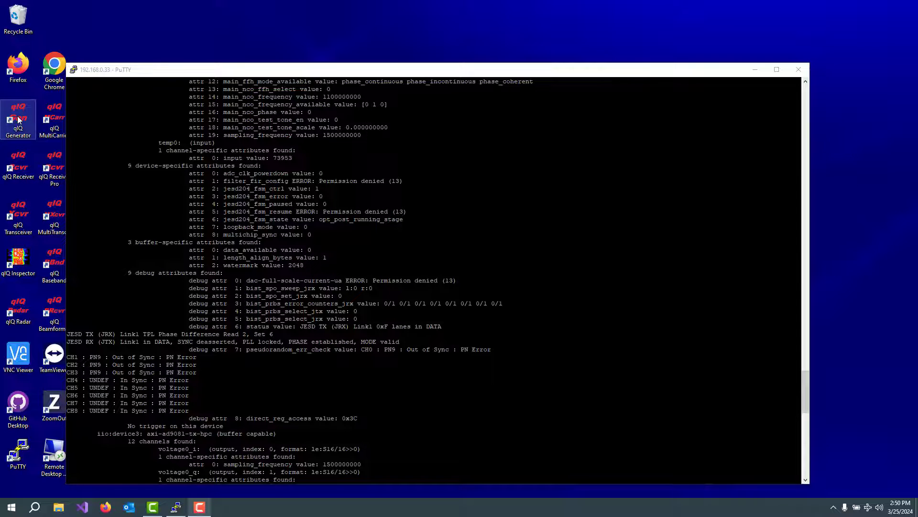
# - Launch qIQ Generator and apply PSK/QAM with 250 Msps symbol rate and oversampling 6
pyautogui.doubleClick(18, 117)
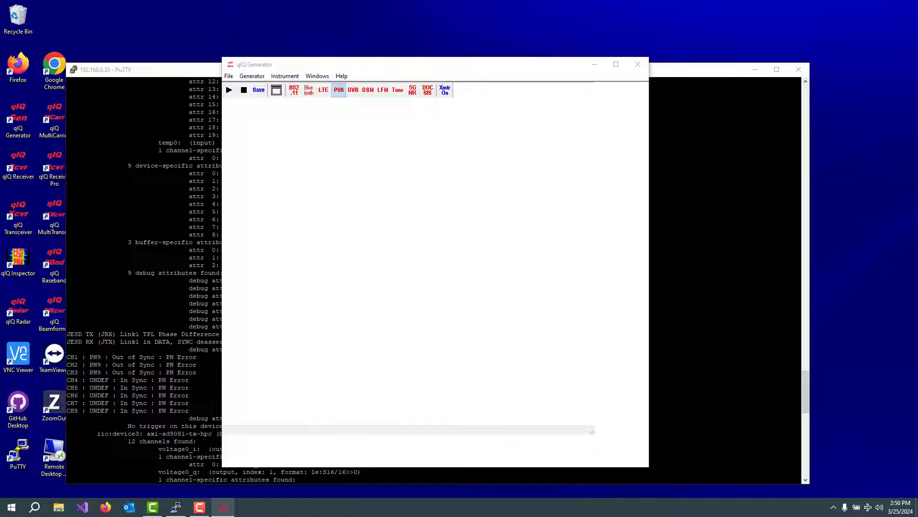
pyautogui.click(252, 76)
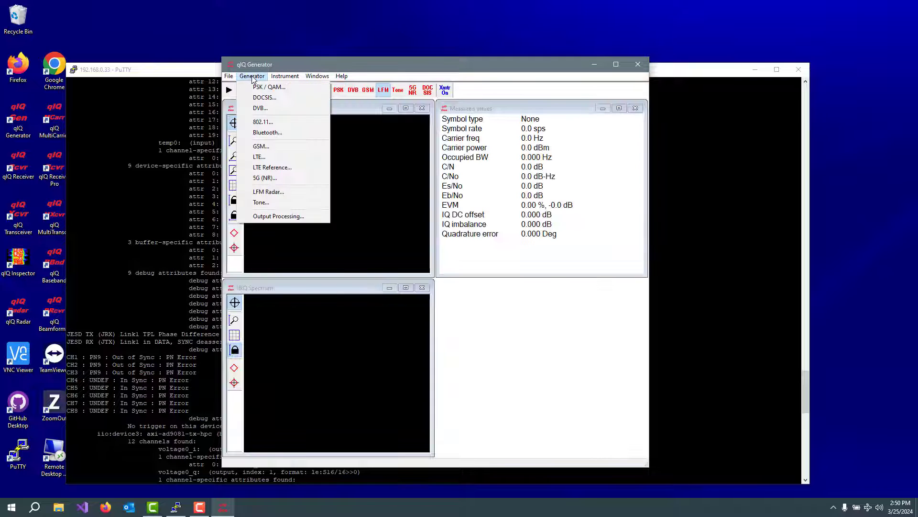
pyautogui.click(268, 86)
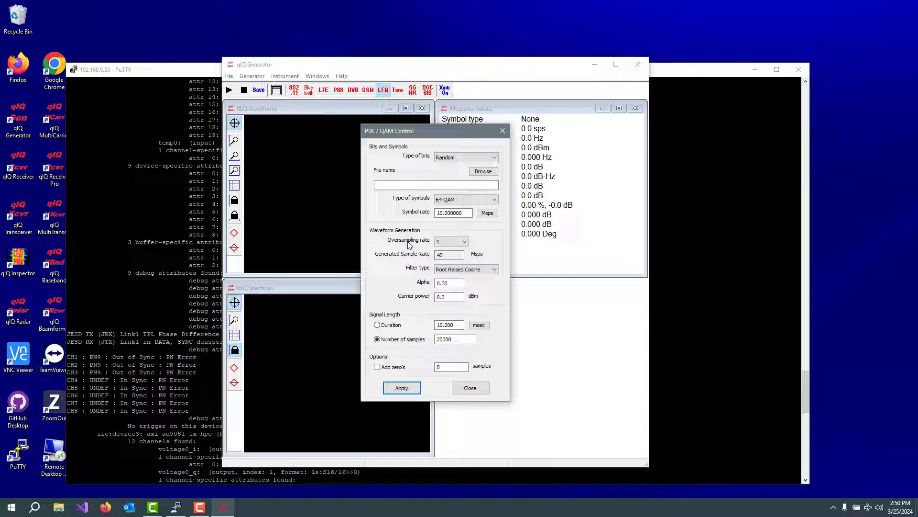
pyautogui.click(465, 199)
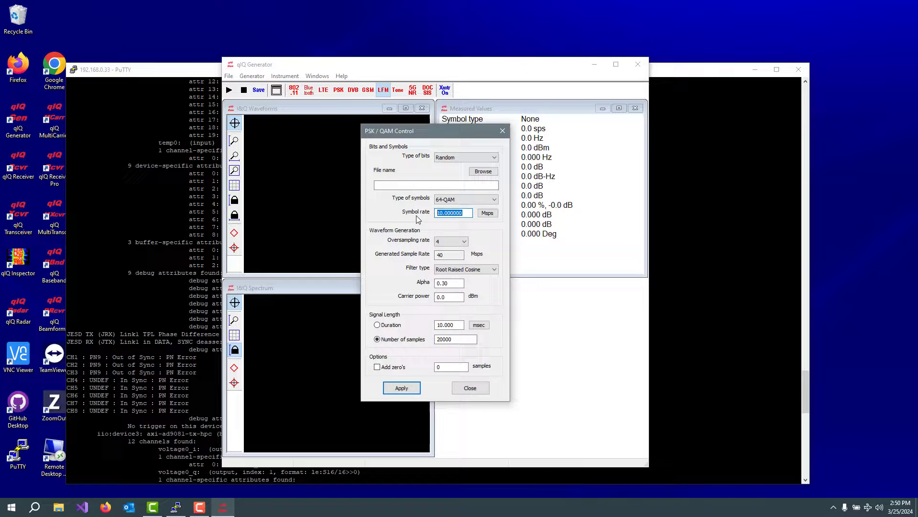
pyautogui.write('250')
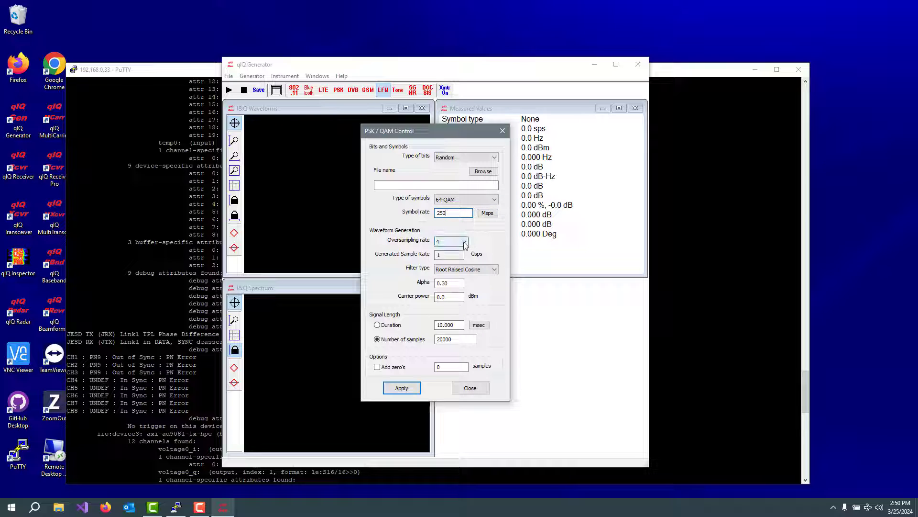
pyautogui.click(464, 241)
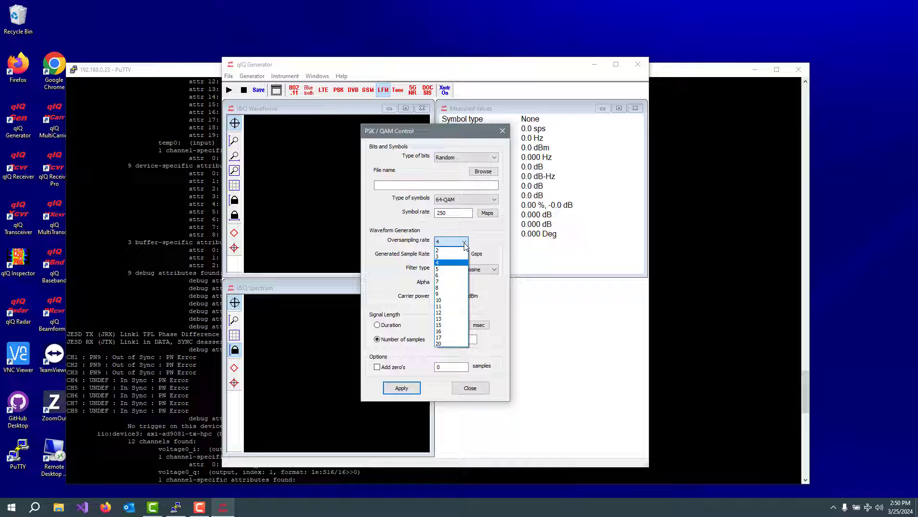
pyautogui.click(438, 274)
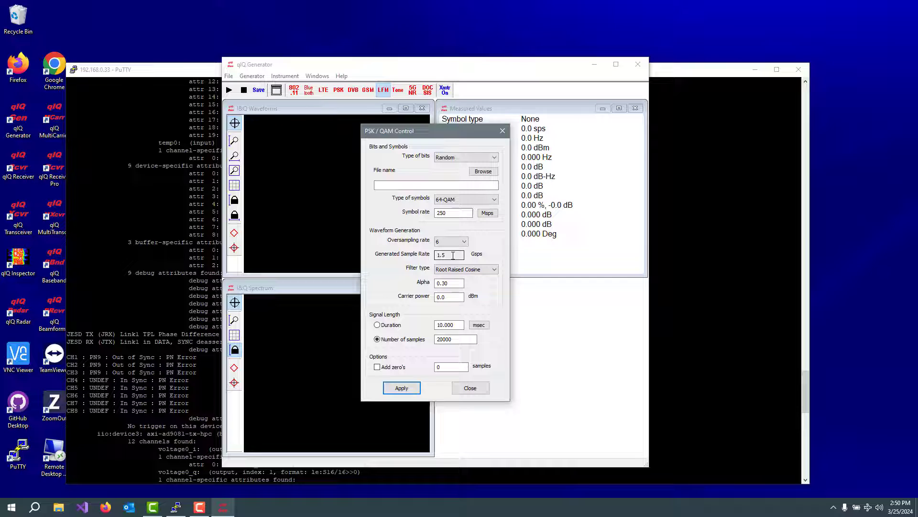
pyautogui.click(456, 338)
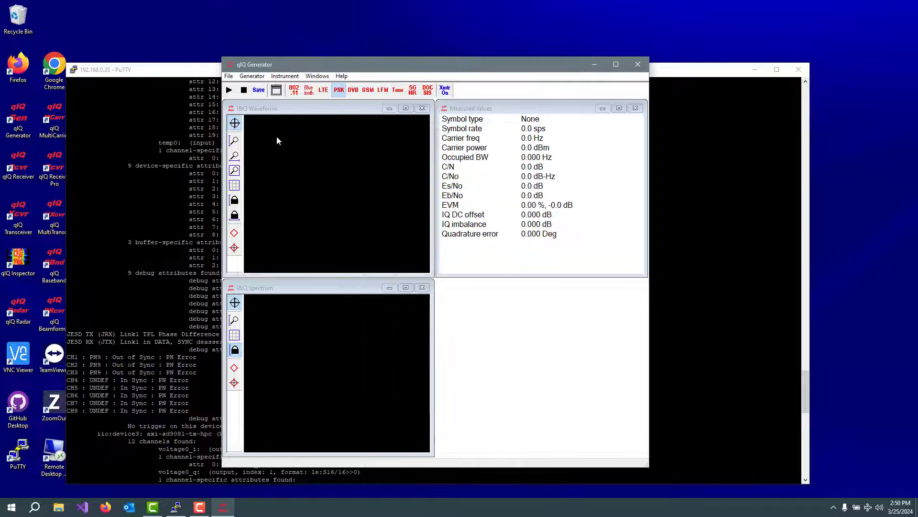
# - Generate the 64-QAM waveform, save it to the PSK QAM folder, and close qIQ Generator
pyautogui.click(228, 89)
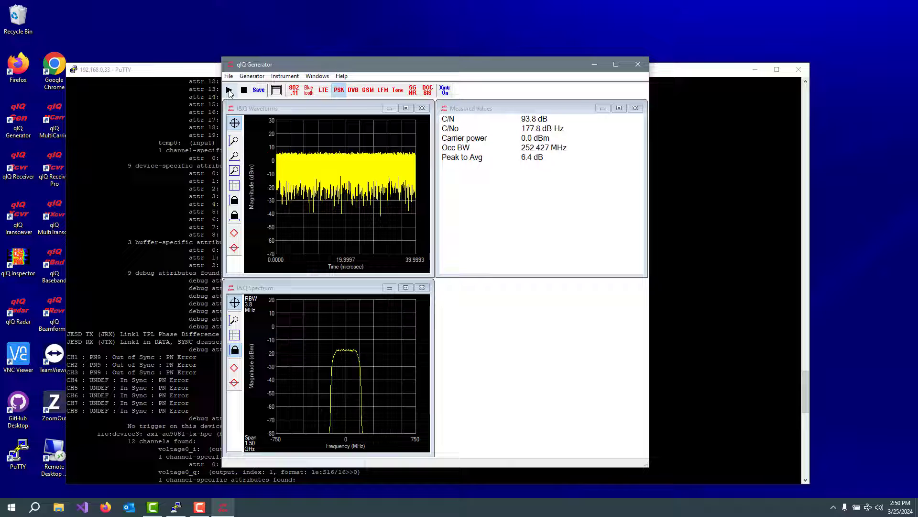
pyautogui.click(258, 90)
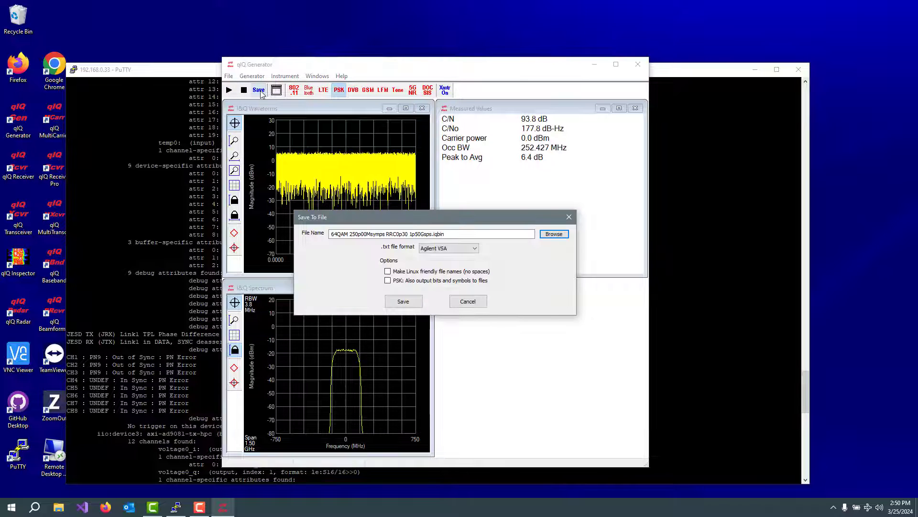
pyautogui.click(552, 233)
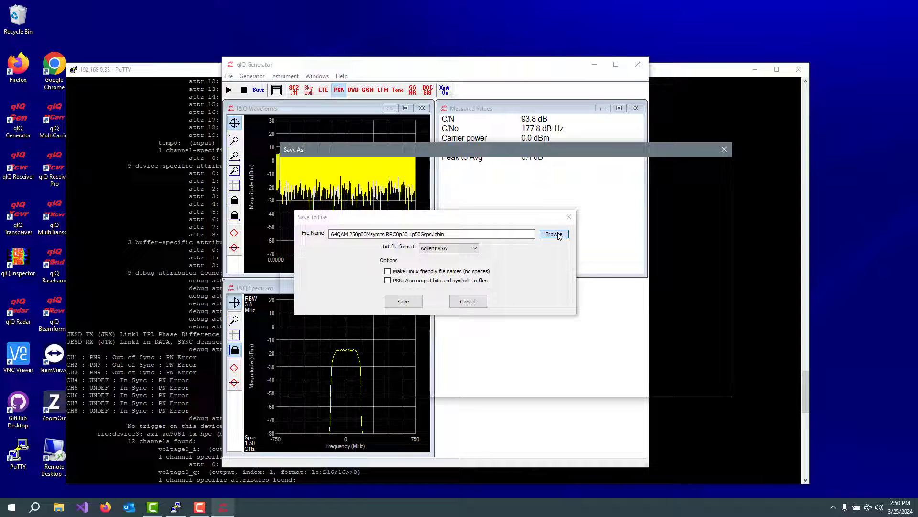
pyautogui.click(552, 234)
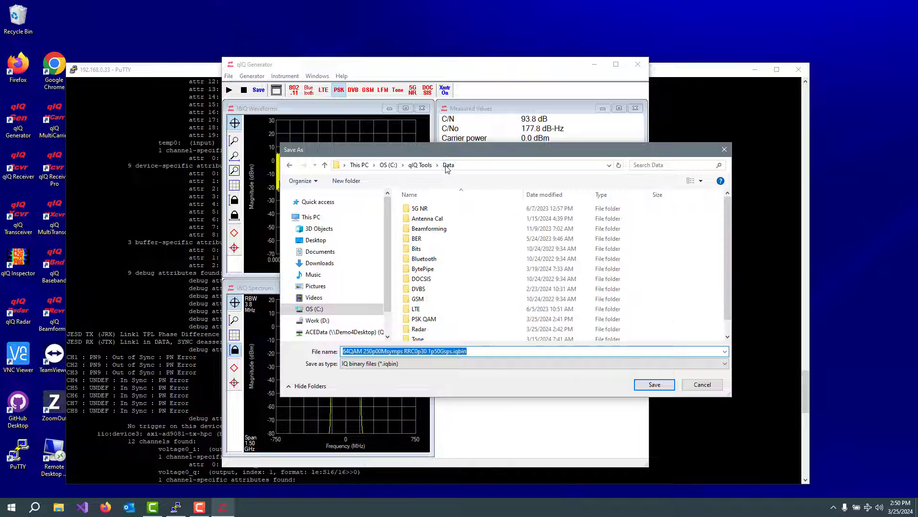
pyautogui.doubleClick(423, 319)
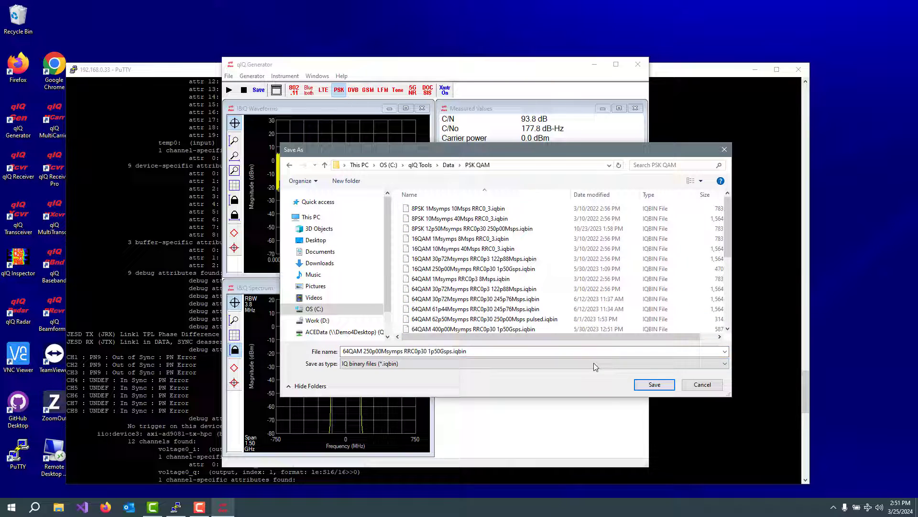
pyautogui.click(653, 384)
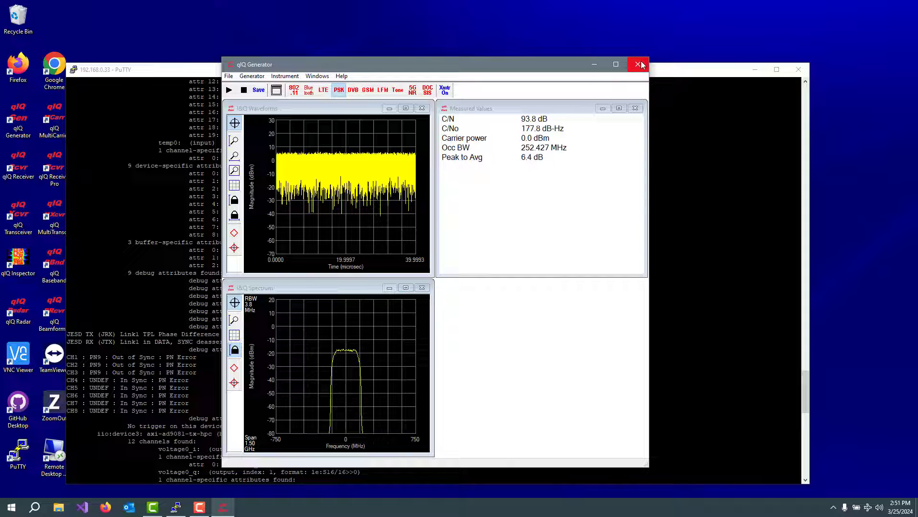
pyautogui.click(639, 65)
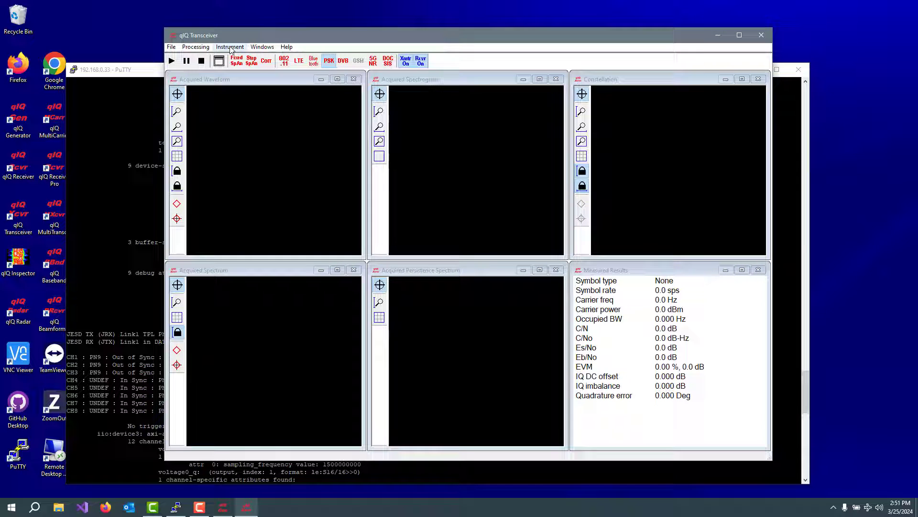
# - Keep AD9082 with IIO over LAN at 192.168.0.33 in Connection settings and apply
pyautogui.click(230, 47)
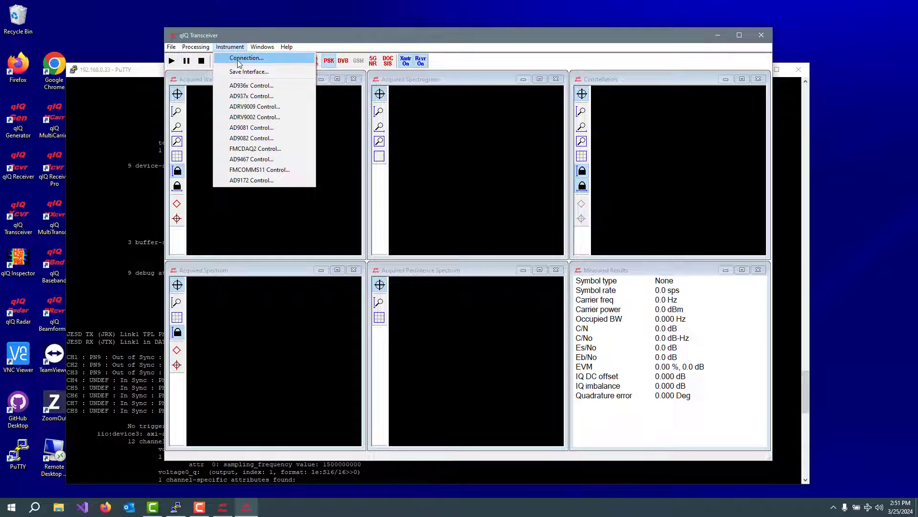
pyautogui.click(230, 47)
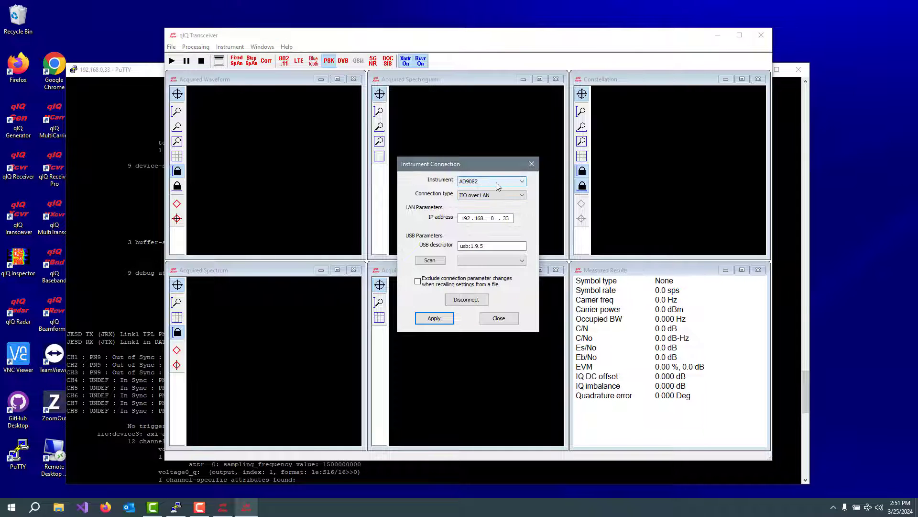
pyautogui.click(520, 181)
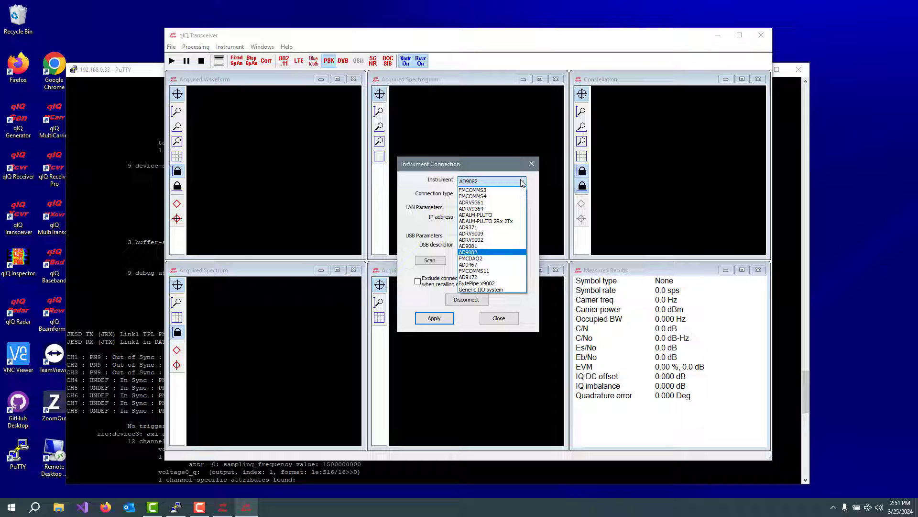
pyautogui.click(468, 251)
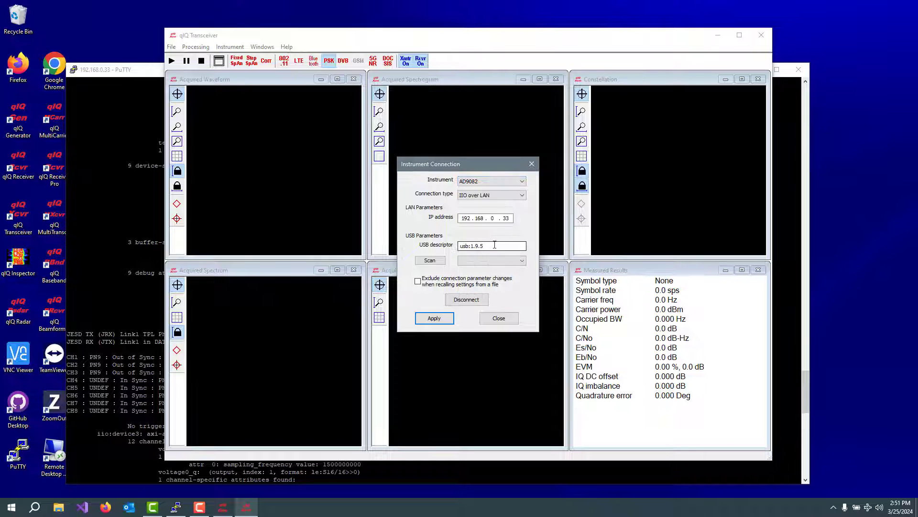
pyautogui.click(491, 195)
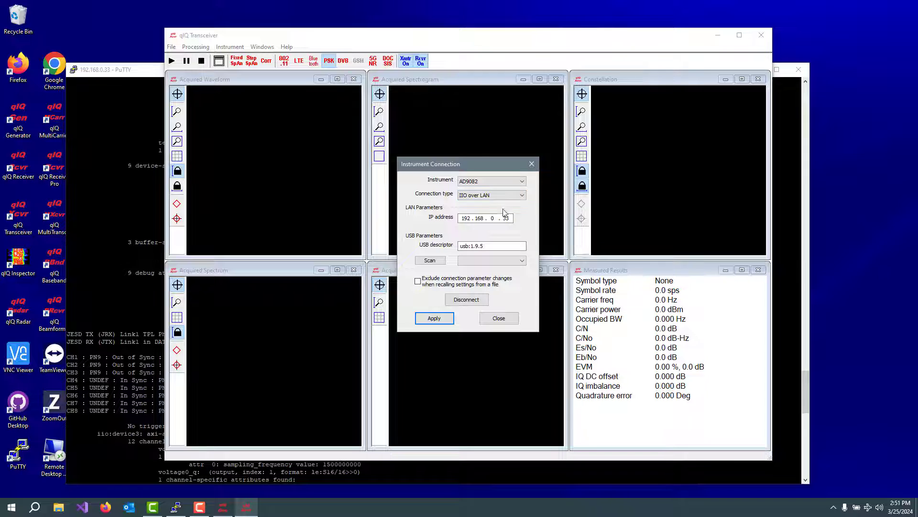
pyautogui.moveTo(516, 220)
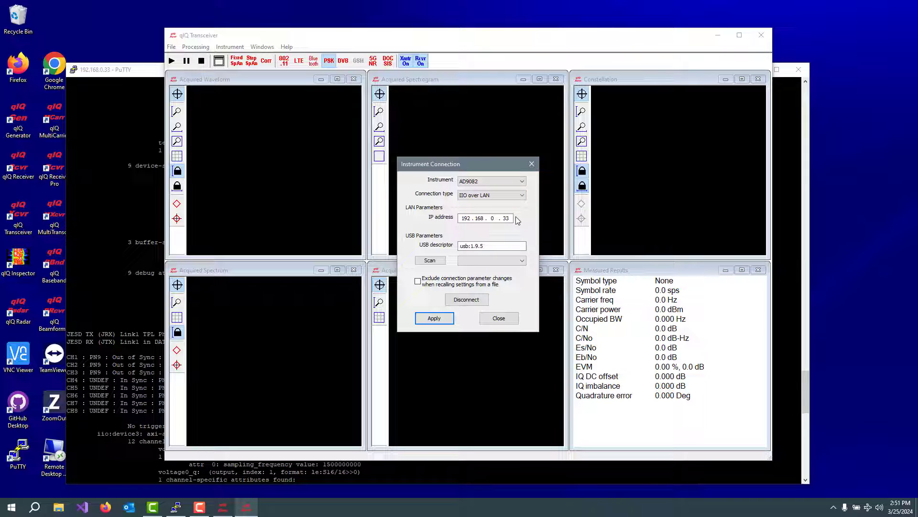
pyautogui.click(434, 318)
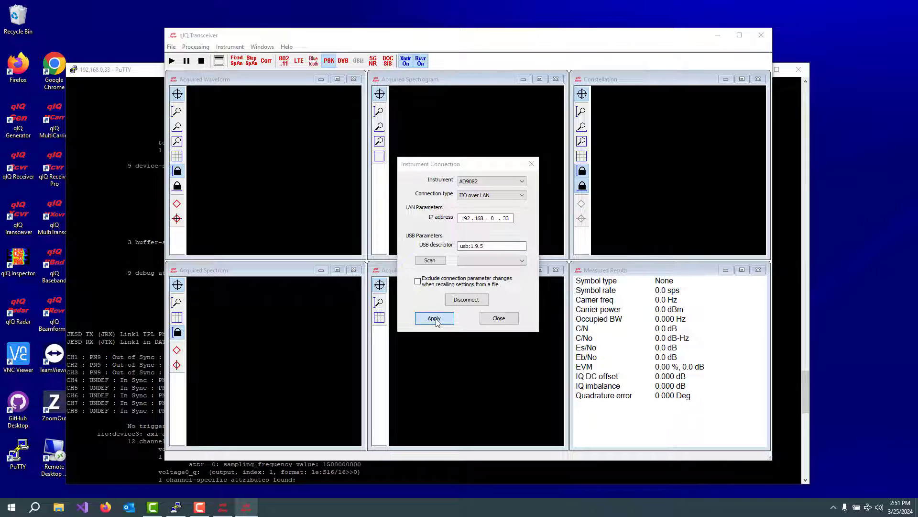
pyautogui.click(230, 47)
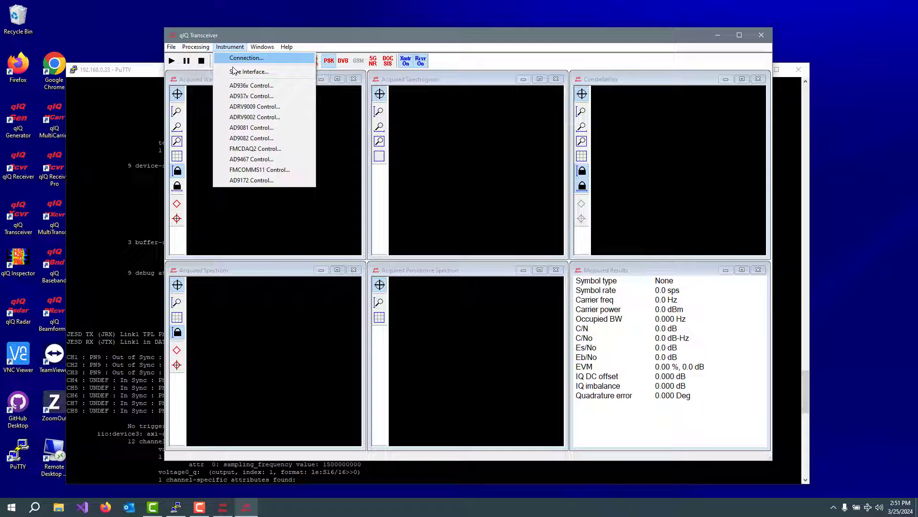
pyautogui.moveTo(251, 138)
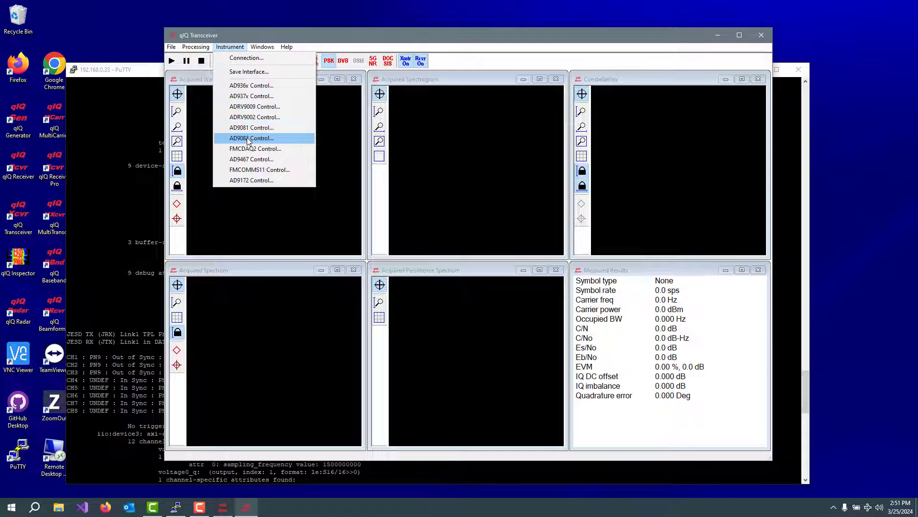
# - Set AD9082 DAC 0 and ADC 0 to 1.5 GHz at 1.5 Gsps, then apply
pyautogui.click(251, 138)
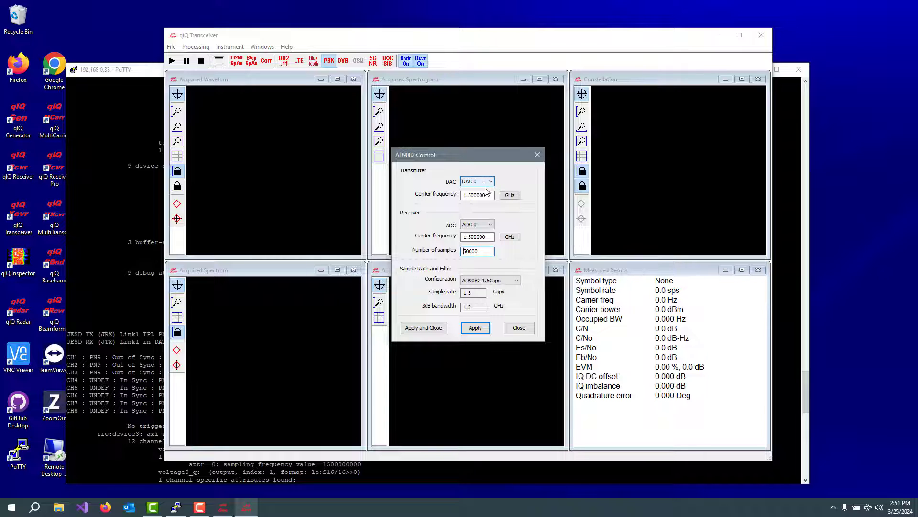
pyautogui.click(475, 194)
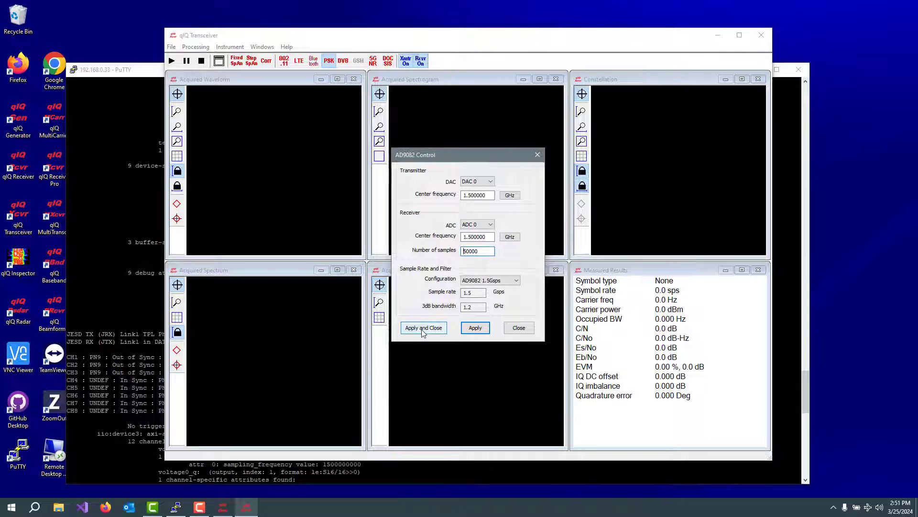
pyautogui.click(422, 327)
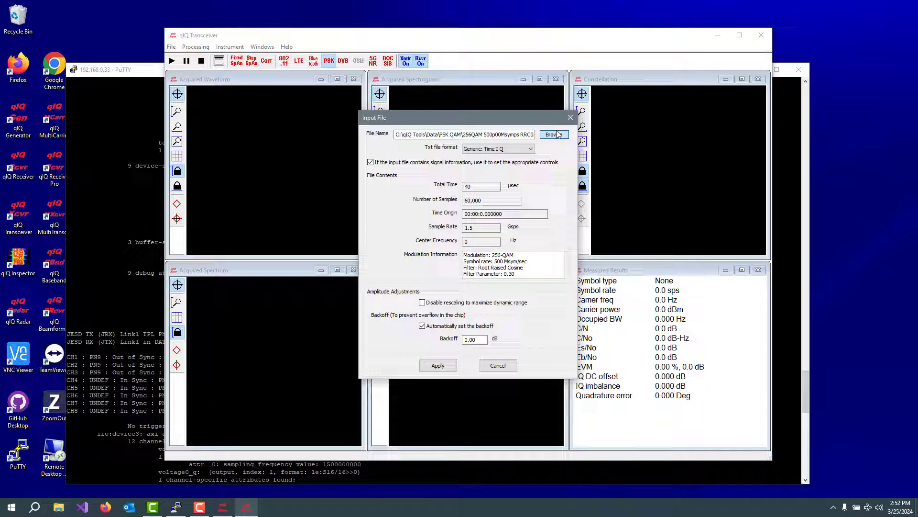
# - Load 64QAM 250p00Msymps RRC0p30 1p50Gsps.iqbin as the transmit input file
pyautogui.click(551, 133)
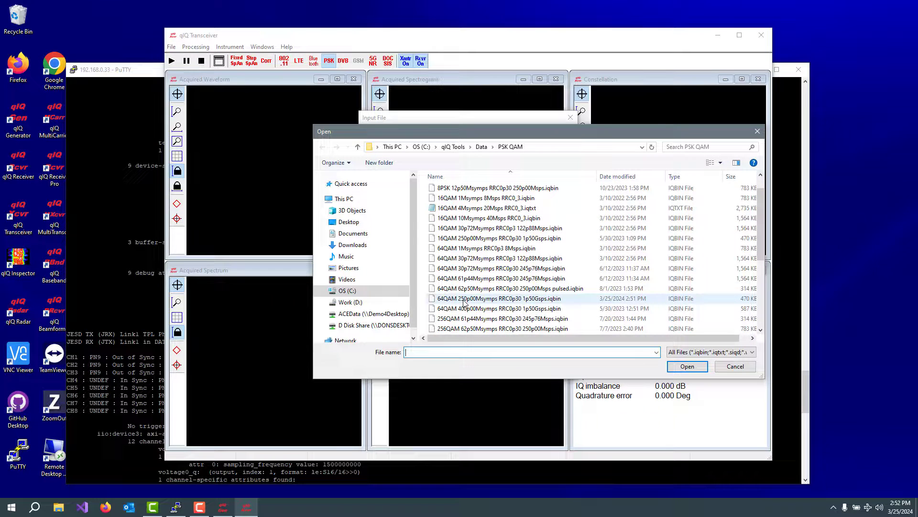
pyautogui.click(497, 298)
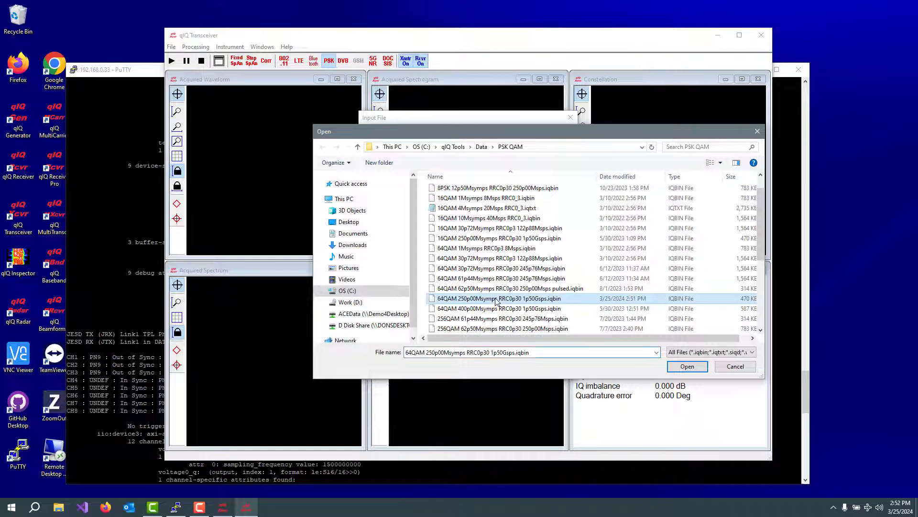
pyautogui.click(686, 365)
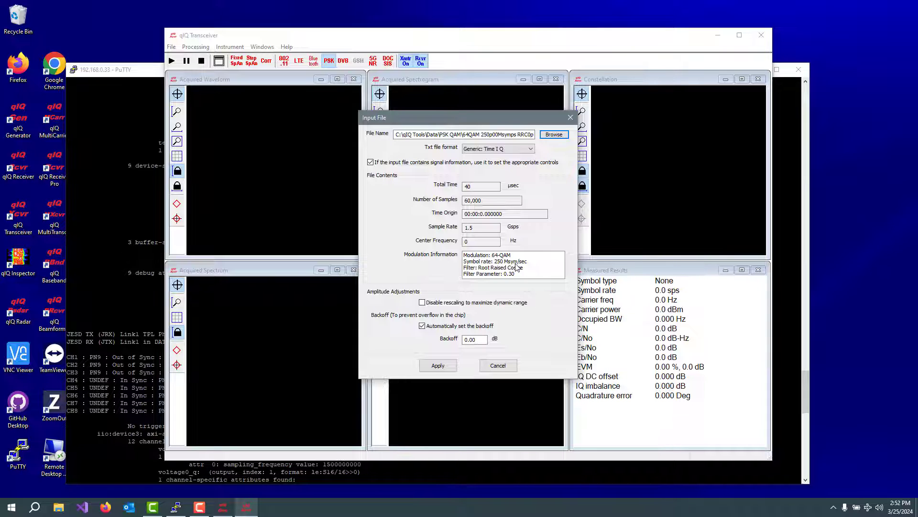
pyautogui.moveTo(525, 271)
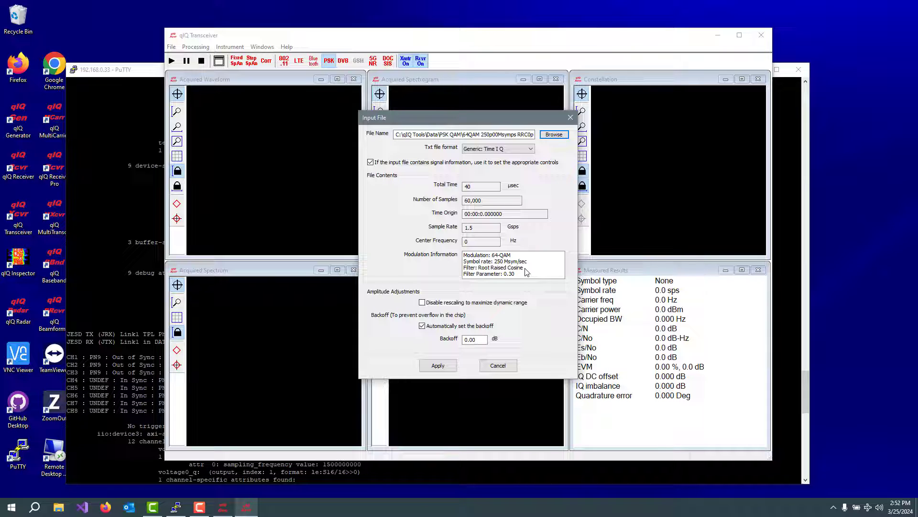
pyautogui.moveTo(519, 278)
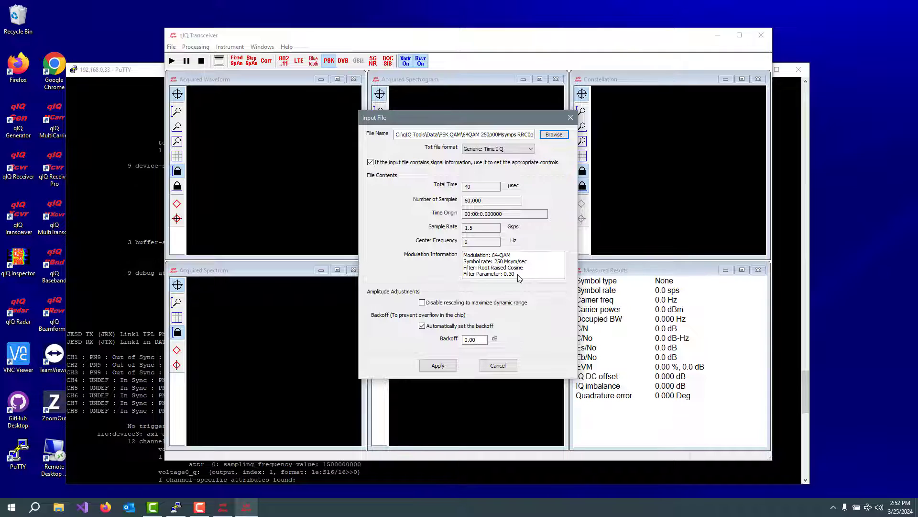
pyautogui.click(481, 227)
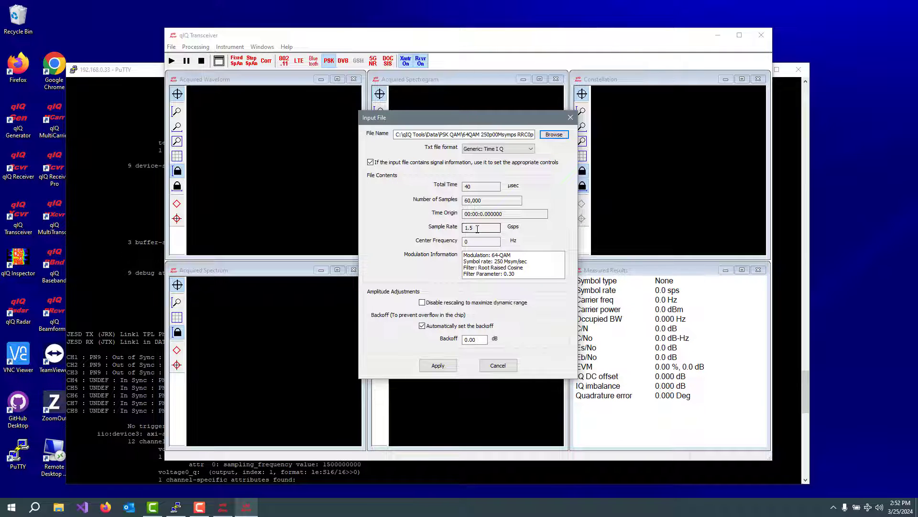
pyautogui.click(437, 365)
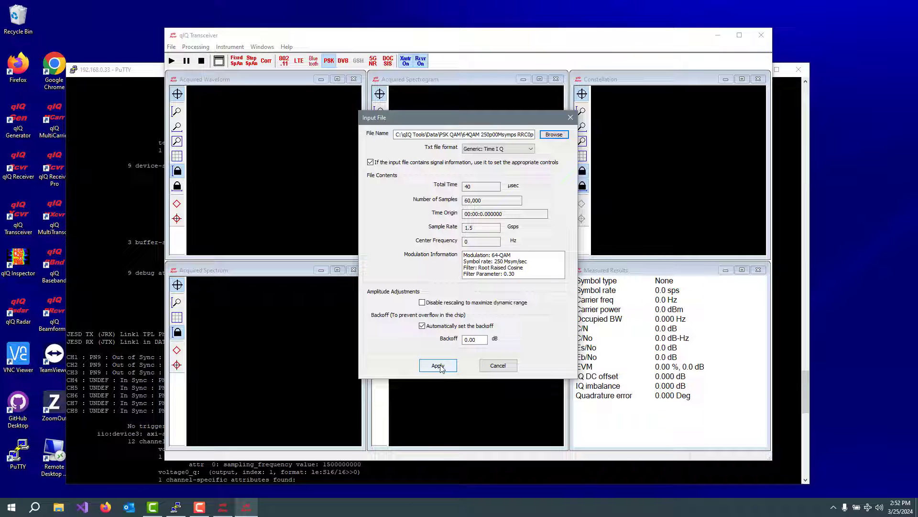
# - Apply the input file to transmit and capture the 64-QAM signal at 1.96% EVM
pyautogui.click(437, 365)
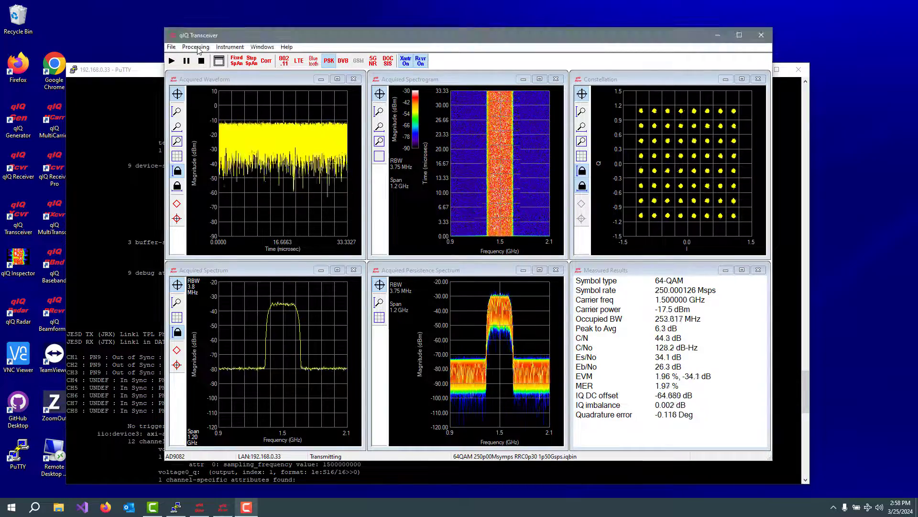
# - Apply 64-QAM, 250 Msps, RRC 0.30 analysis with adaptive equalization, reaching 0.69% EVM
pyautogui.click(196, 47)
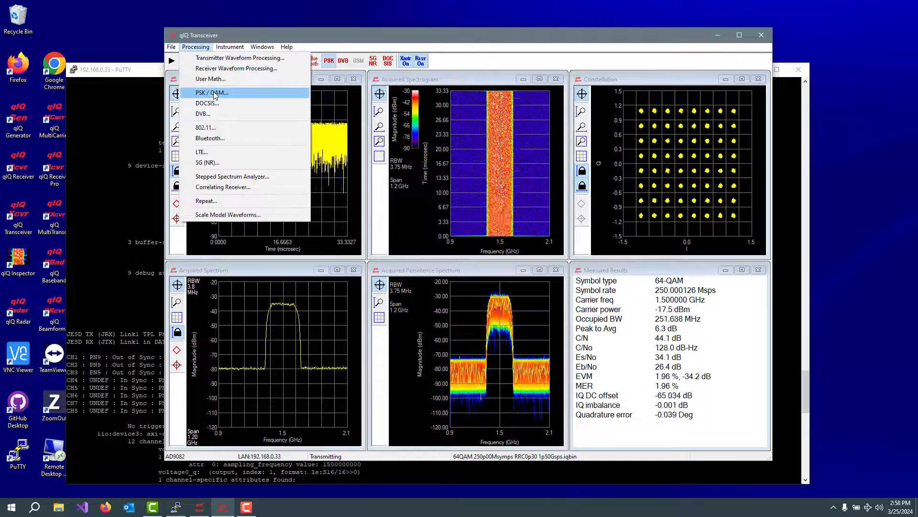
pyautogui.click(210, 93)
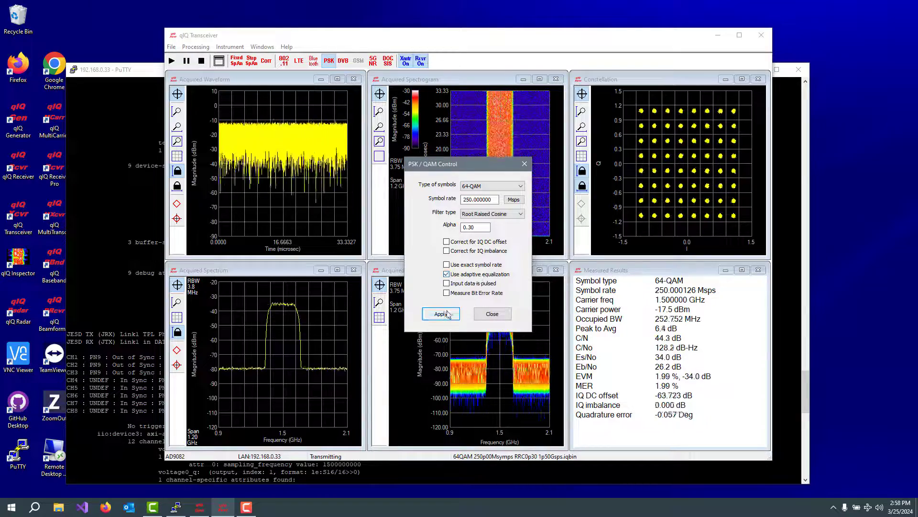
pyautogui.click(440, 314)
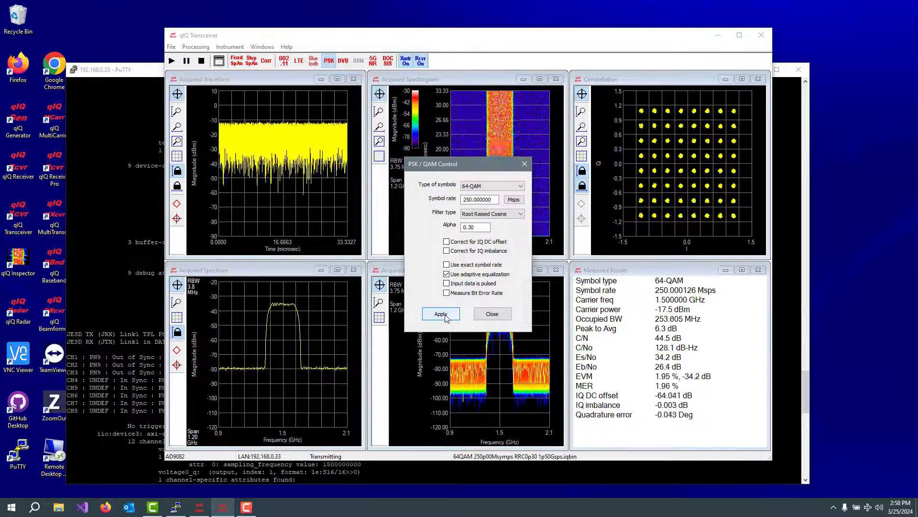
pyautogui.click(441, 313)
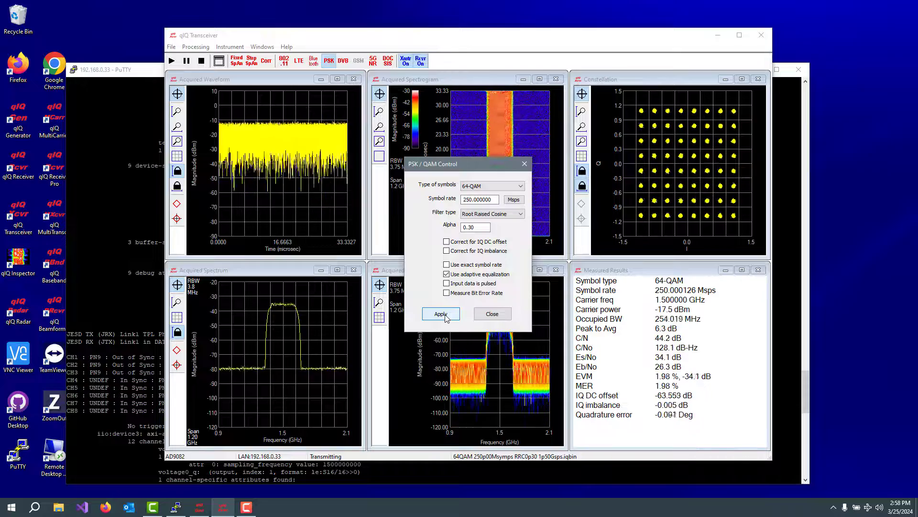
pyautogui.click(441, 313)
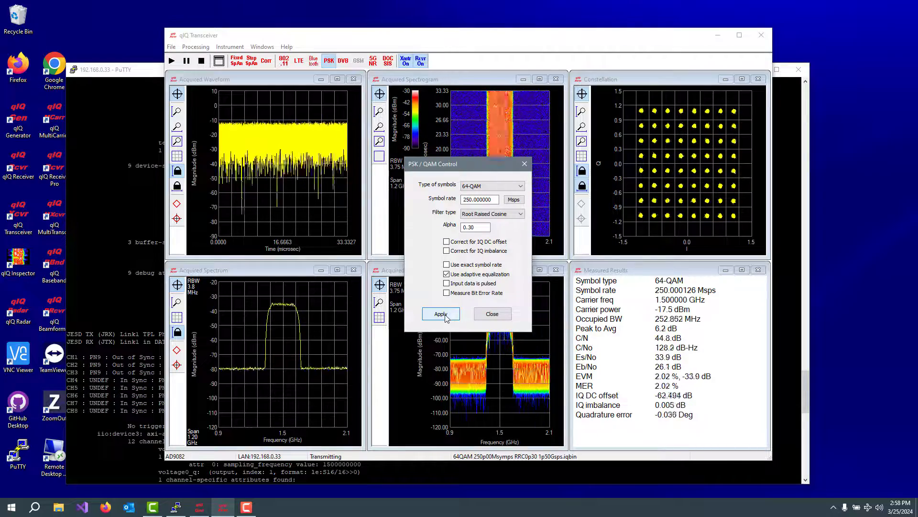
pyautogui.click(491, 314)
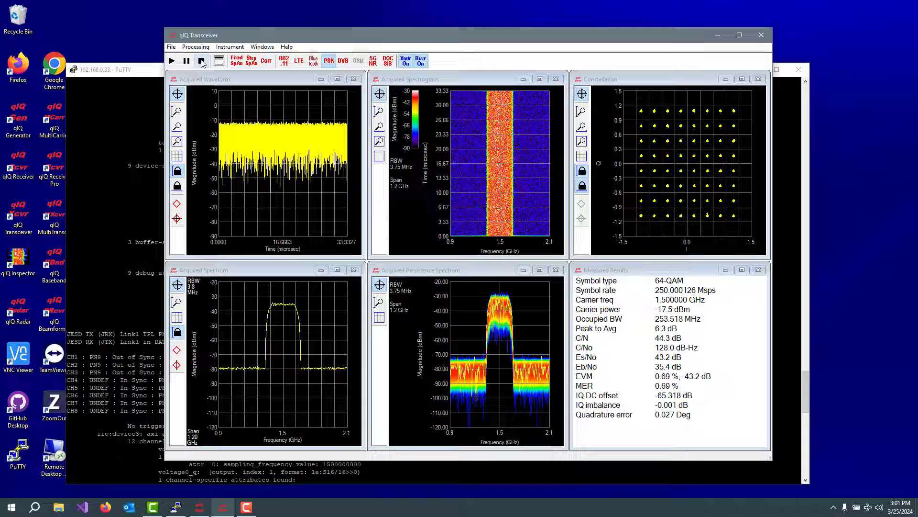
# - Stop the acquisition and open qIQ Generator's list of signal types
pyautogui.click(201, 60)
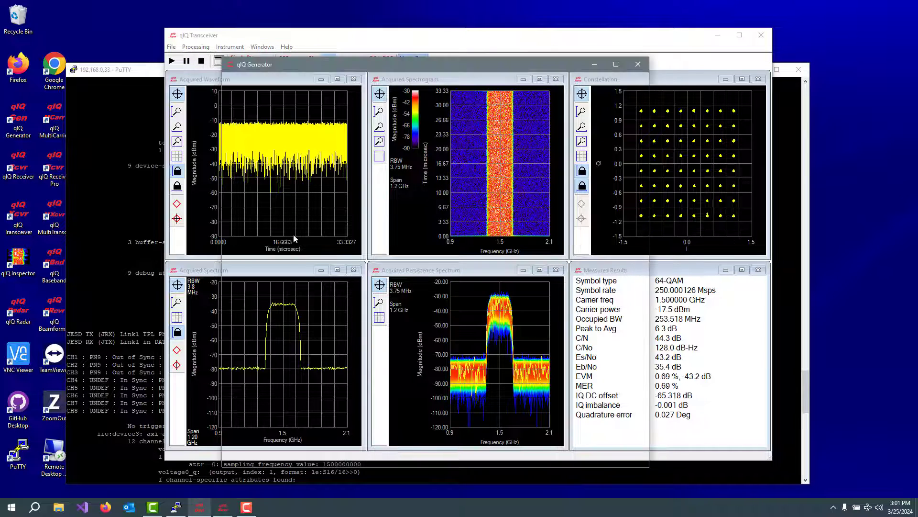
pyautogui.click(253, 75)
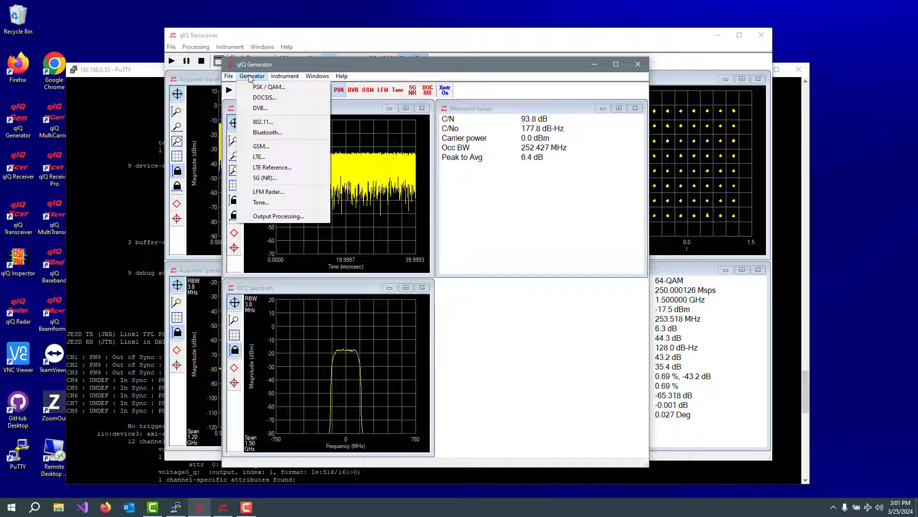
pyautogui.moveTo(268, 191)
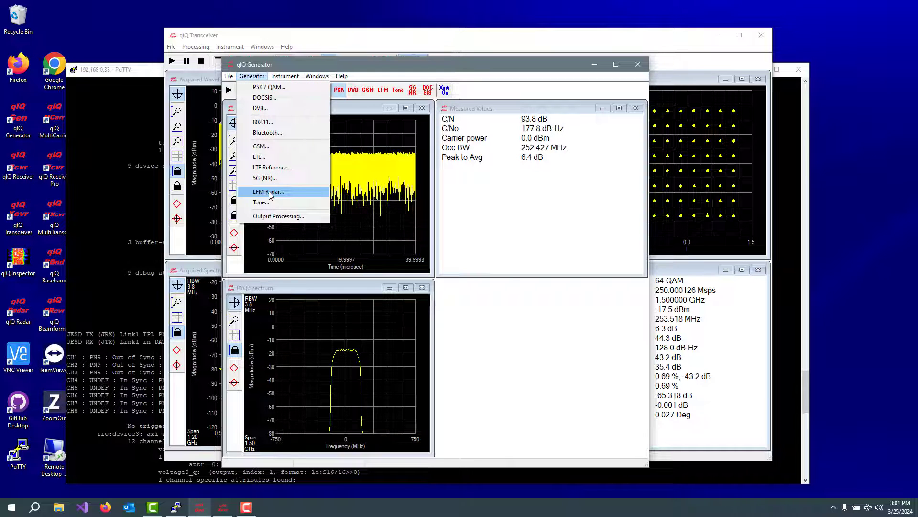
# - Set the LFM chirp to IF -500 to 500 MHz at 1.5 Gsps and generate it
pyautogui.click(268, 192)
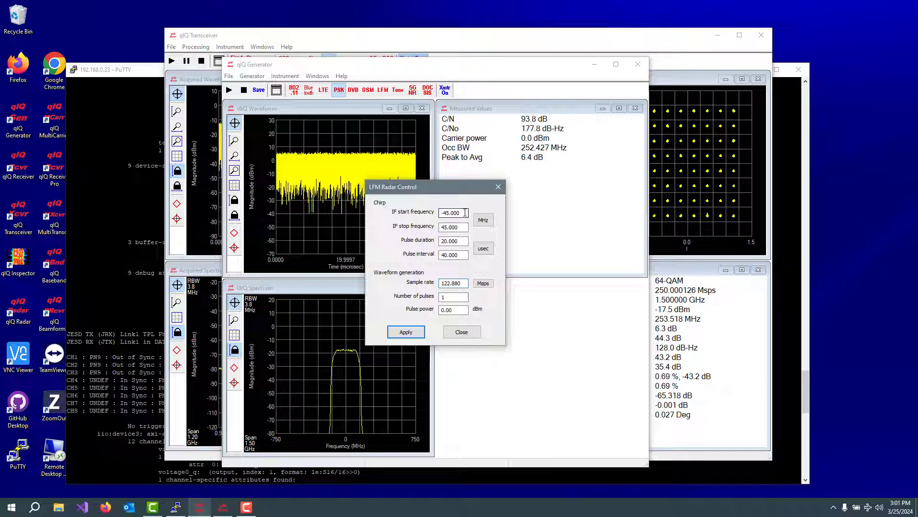
pyautogui.tripleClick(453, 212)
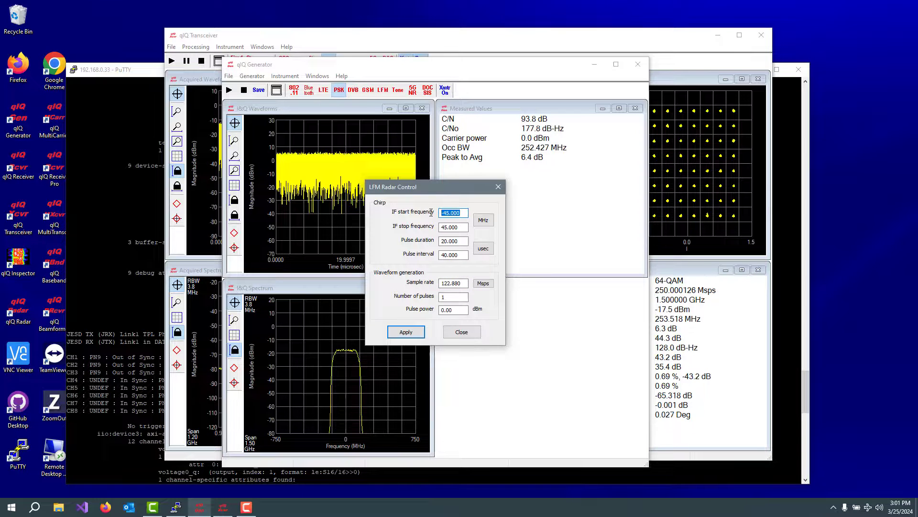
pyautogui.write('-5')
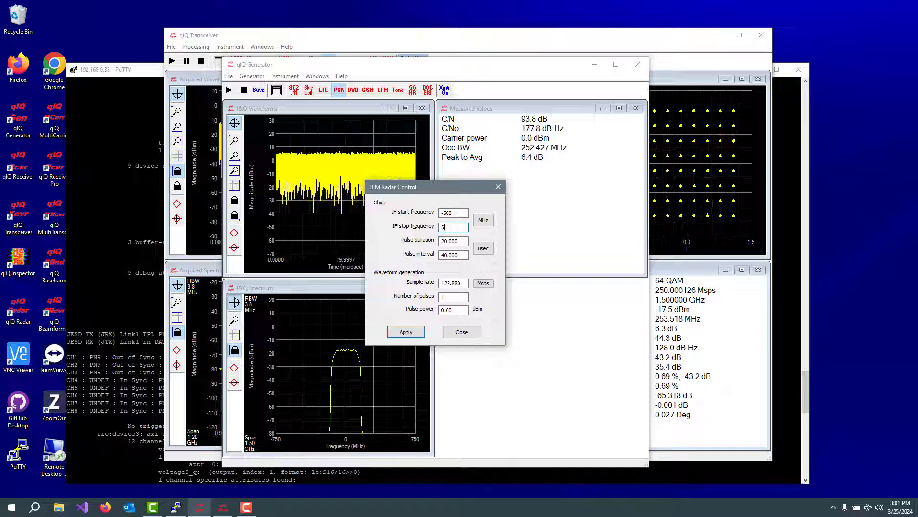
pyautogui.write('500')
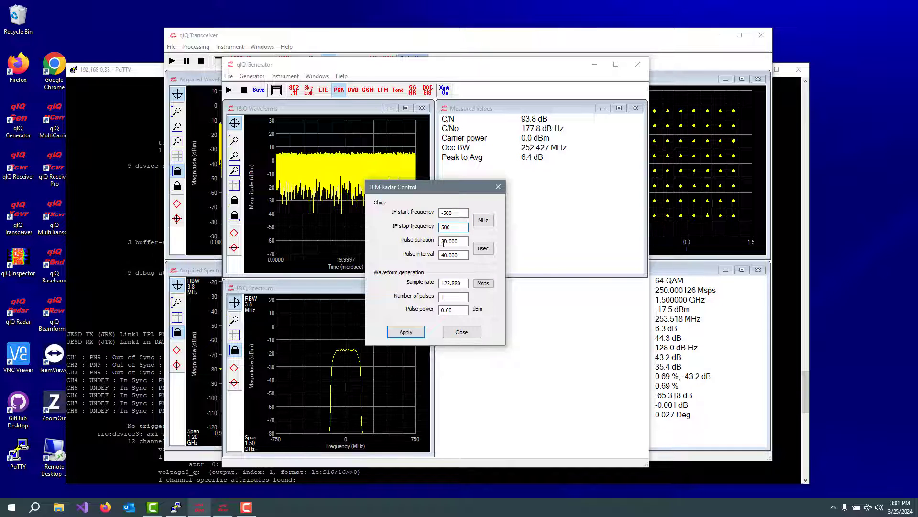
pyautogui.click(451, 241)
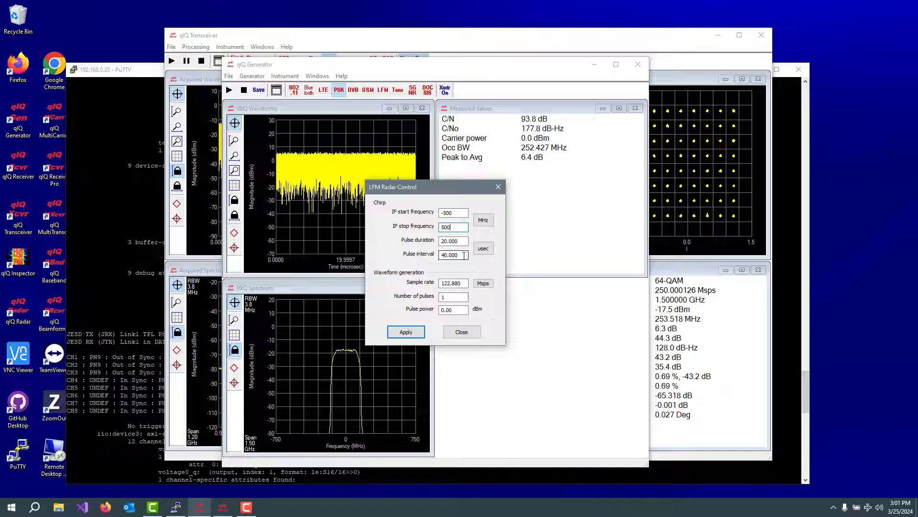
pyautogui.moveTo(466, 267)
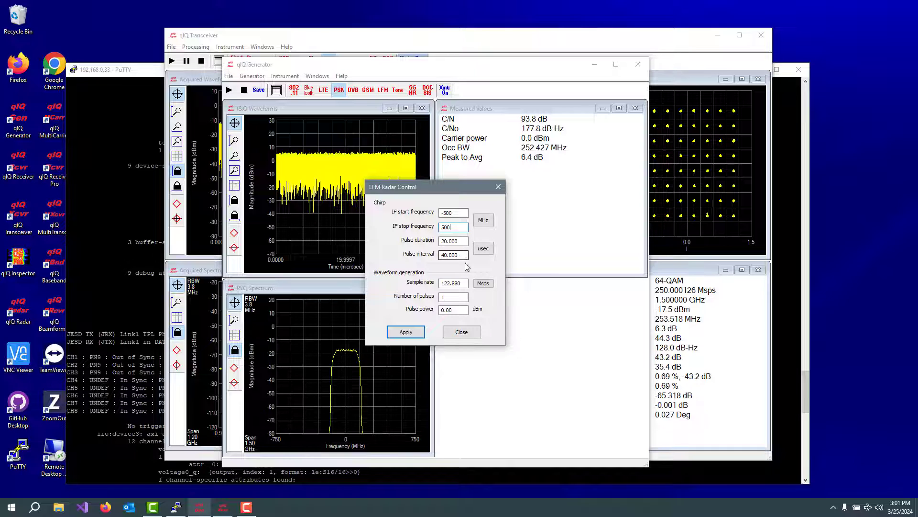
pyautogui.tripleClick(452, 282)
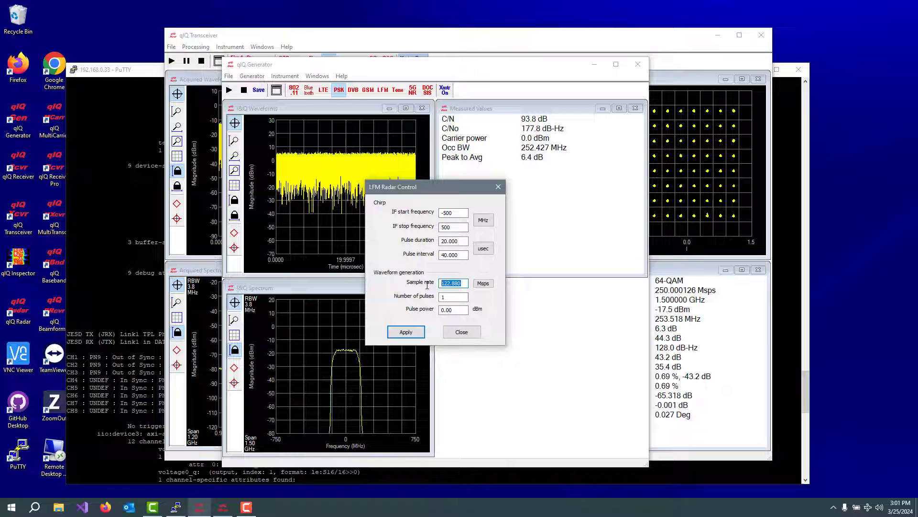
pyautogui.write('1.5')
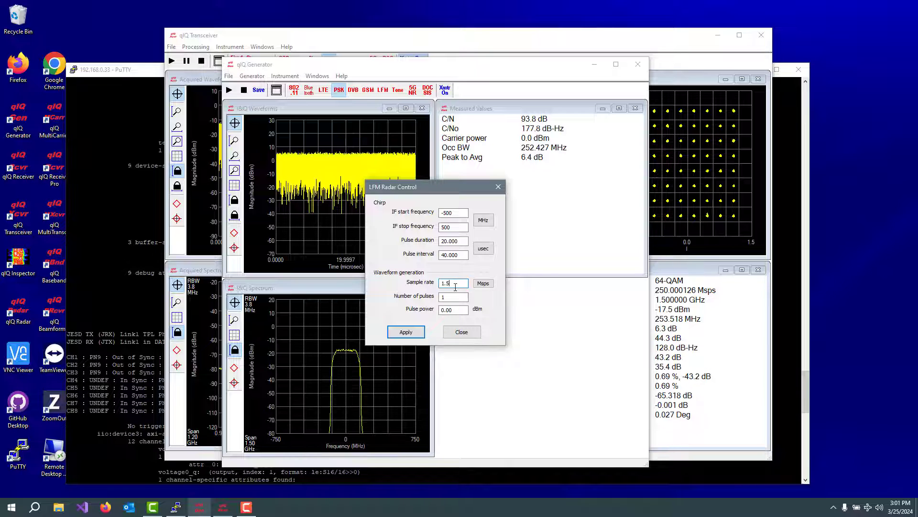
pyautogui.click(482, 283)
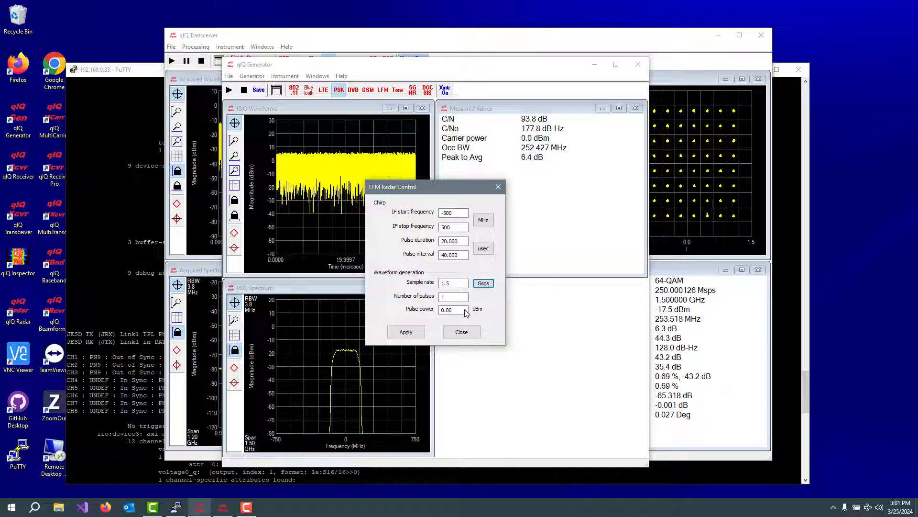
pyautogui.click(461, 331)
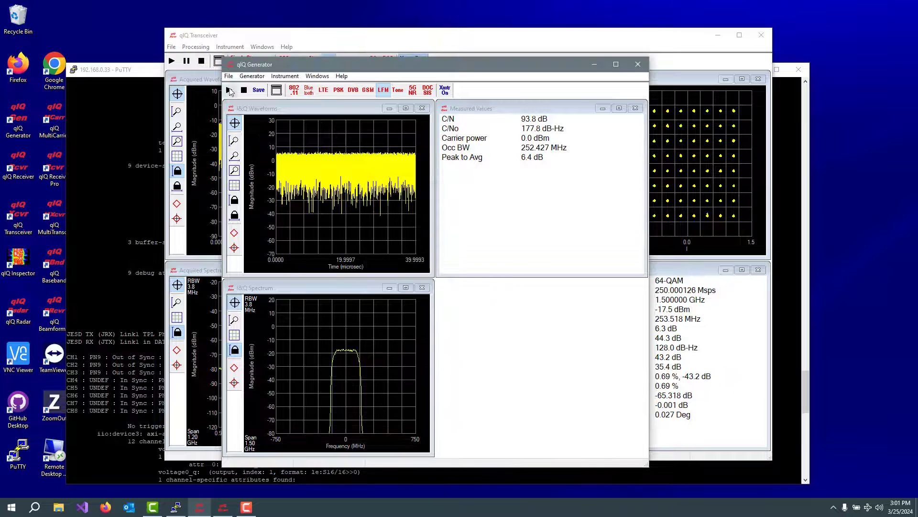
pyautogui.click(229, 89)
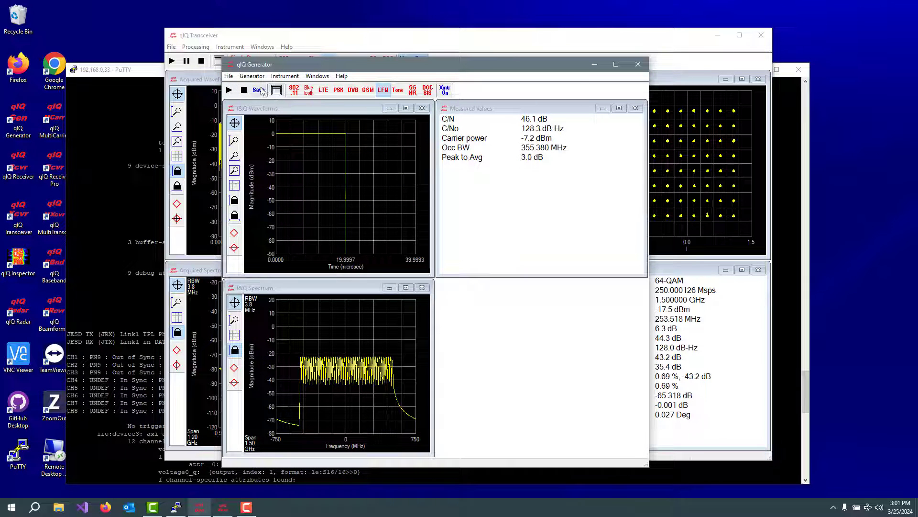
# - Save the LFM chirp as an .iqbin file in the Data\Radar folder
pyautogui.click(257, 90)
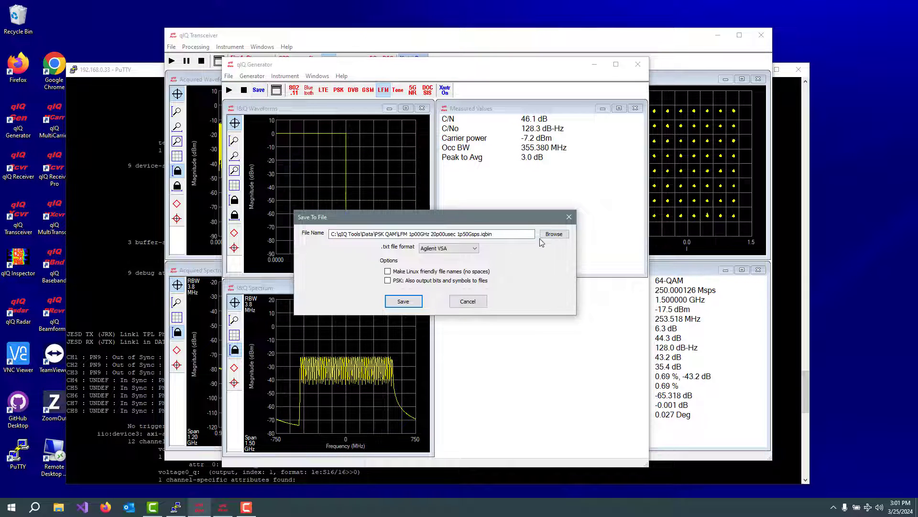
pyautogui.click(553, 234)
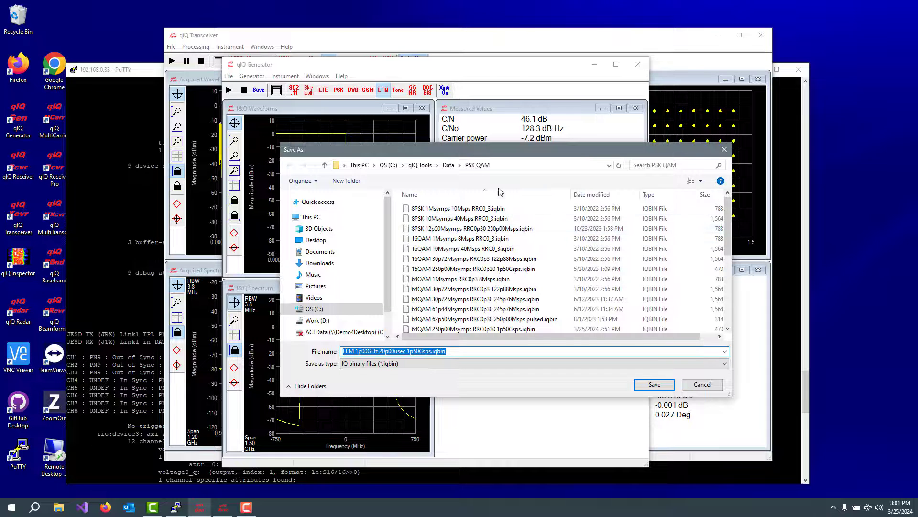
pyautogui.click(325, 165)
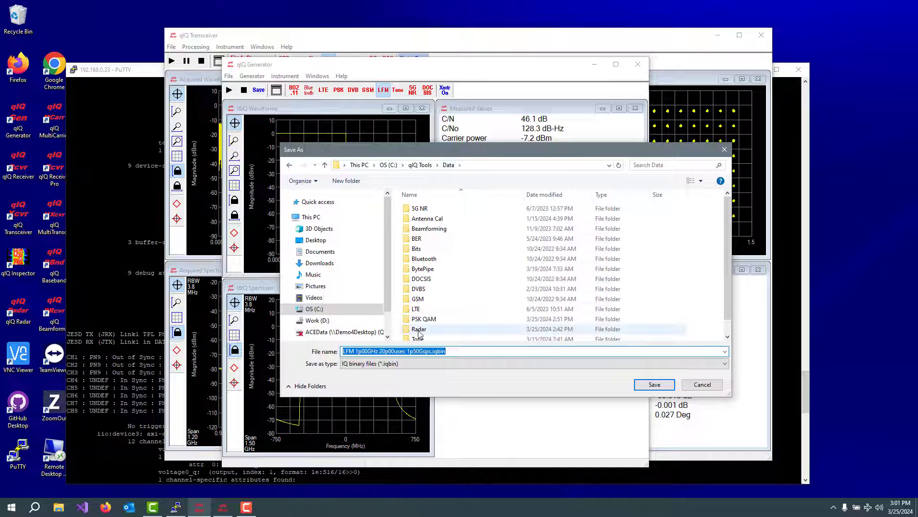
pyautogui.doubleClick(420, 328)
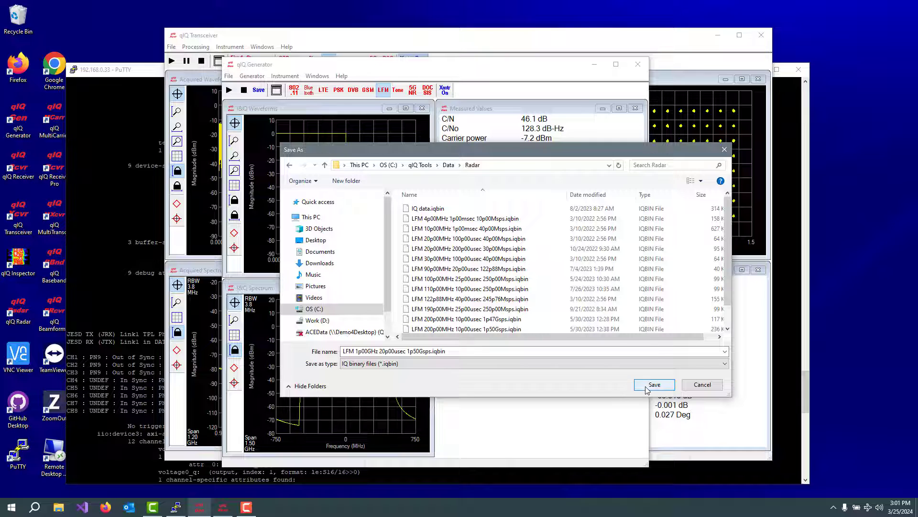
pyautogui.click(654, 384)
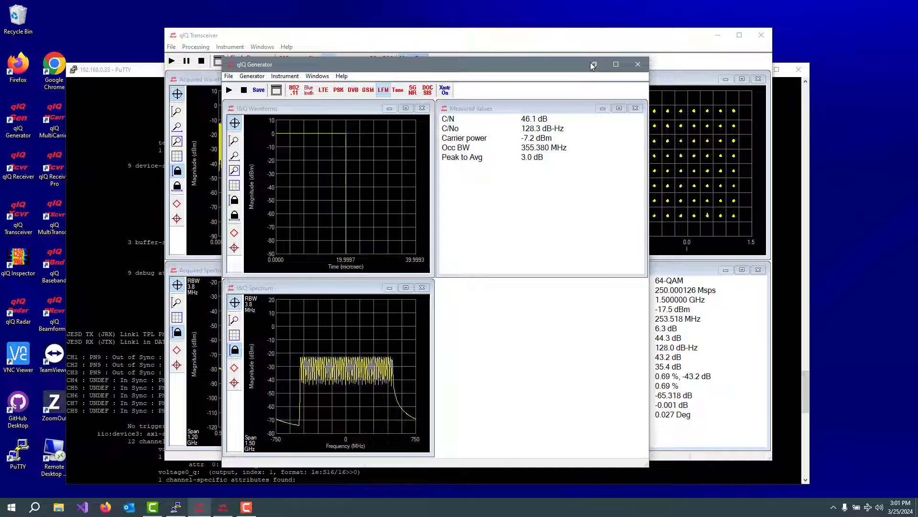
# - Minimize the generator and load the LFM 1p00GHz chirp file from Radar as transmitter input
pyautogui.click(637, 64)
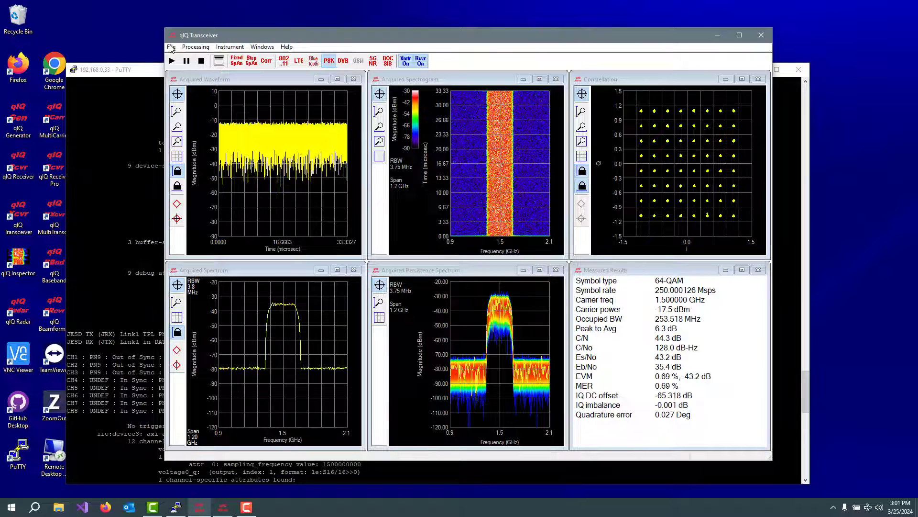
pyautogui.click(171, 46)
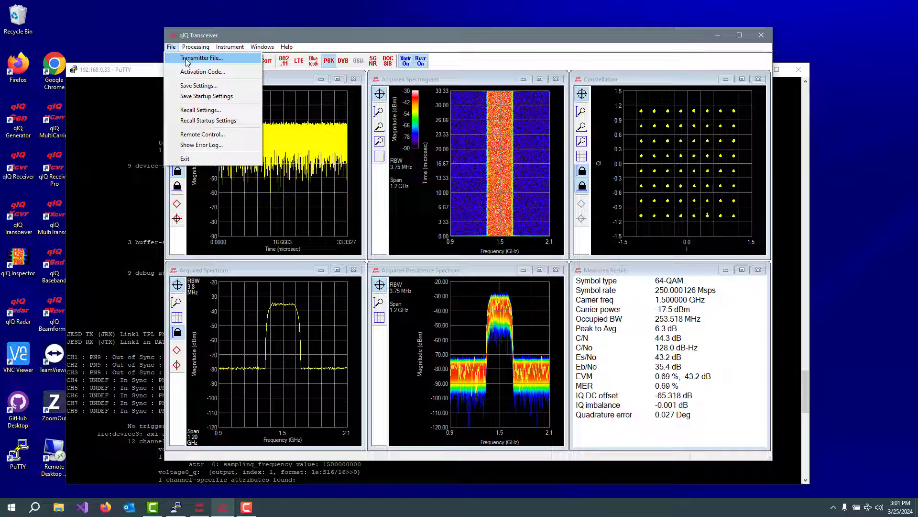
pyautogui.click(201, 57)
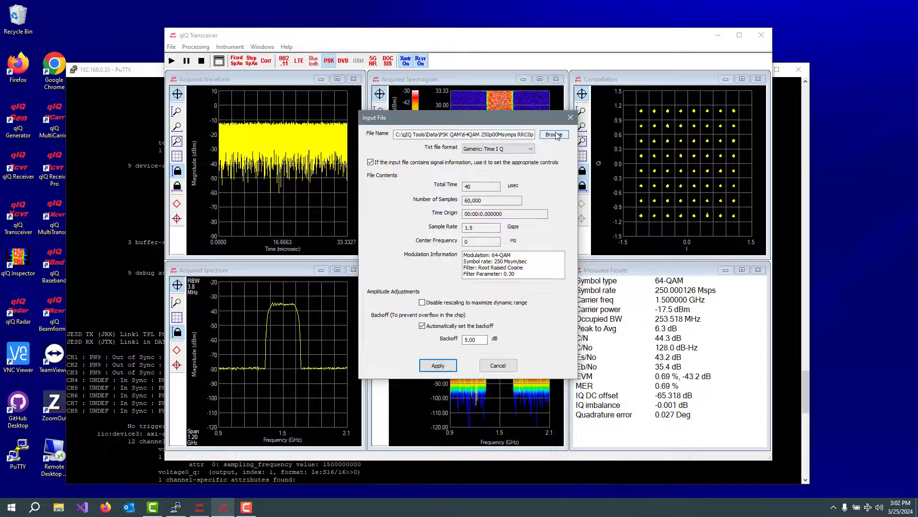
pyautogui.click(553, 135)
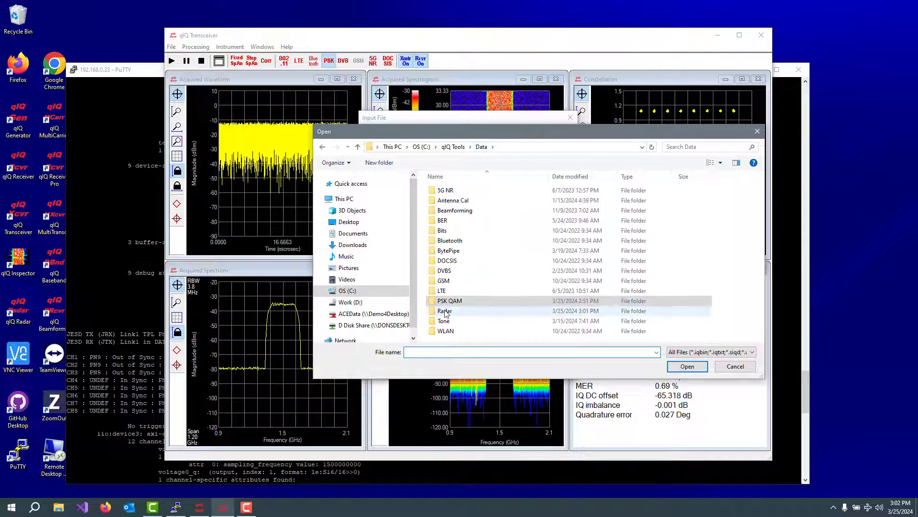
pyautogui.doubleClick(444, 311)
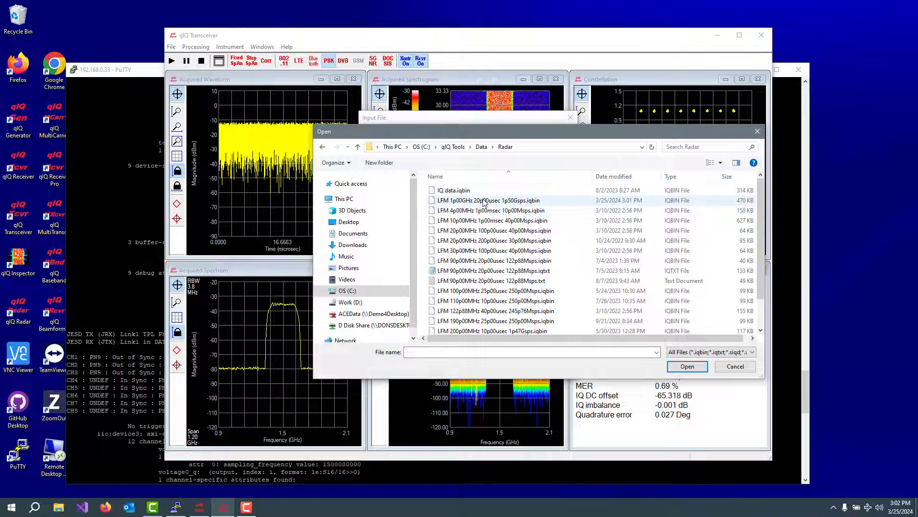
pyautogui.moveTo(484, 200)
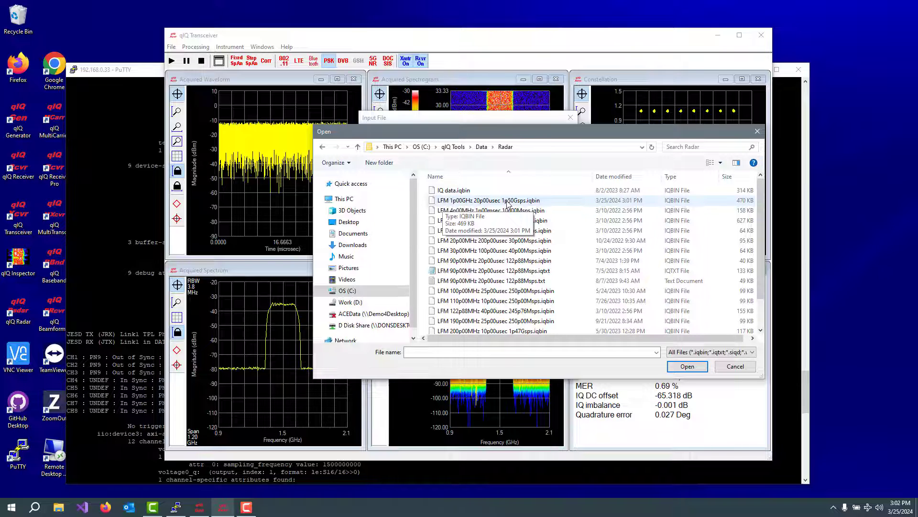
pyautogui.doubleClick(488, 201)
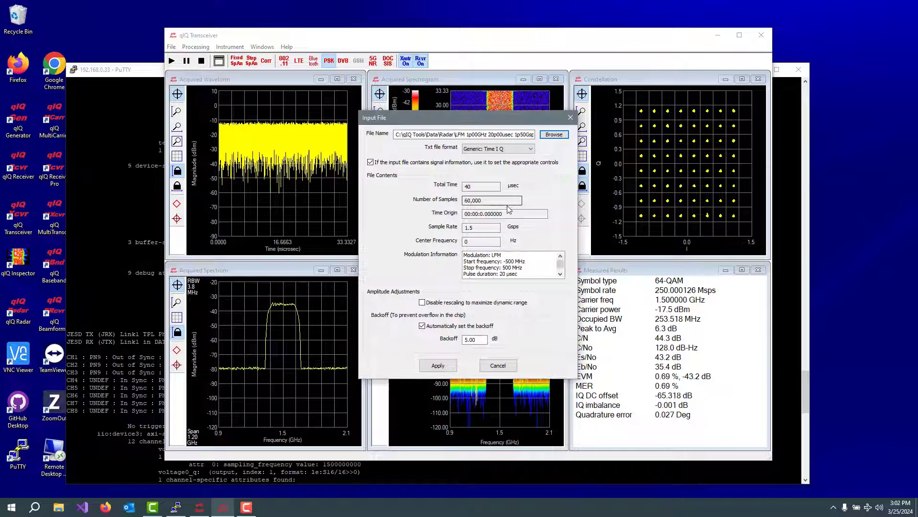
pyautogui.click(437, 365)
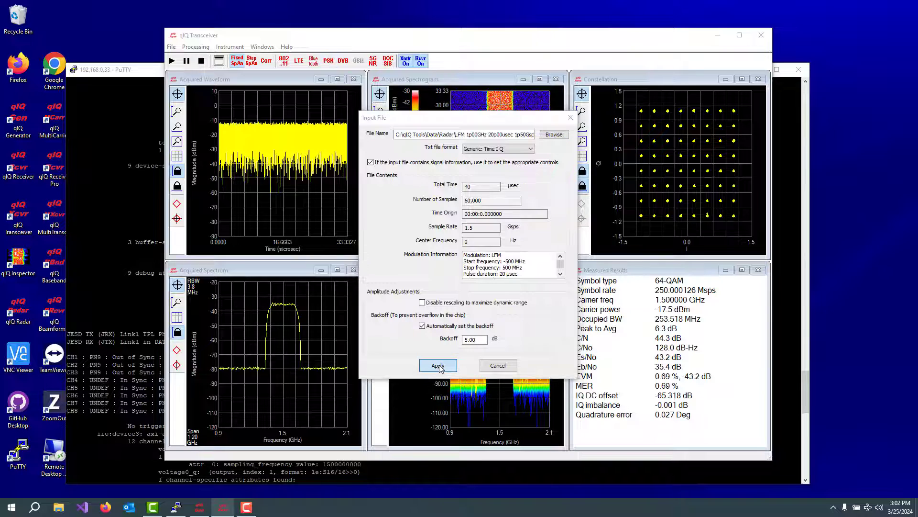
# - Apply the ±500 MHz chirp input file to the AD9082 transmitter
pyautogui.click(438, 365)
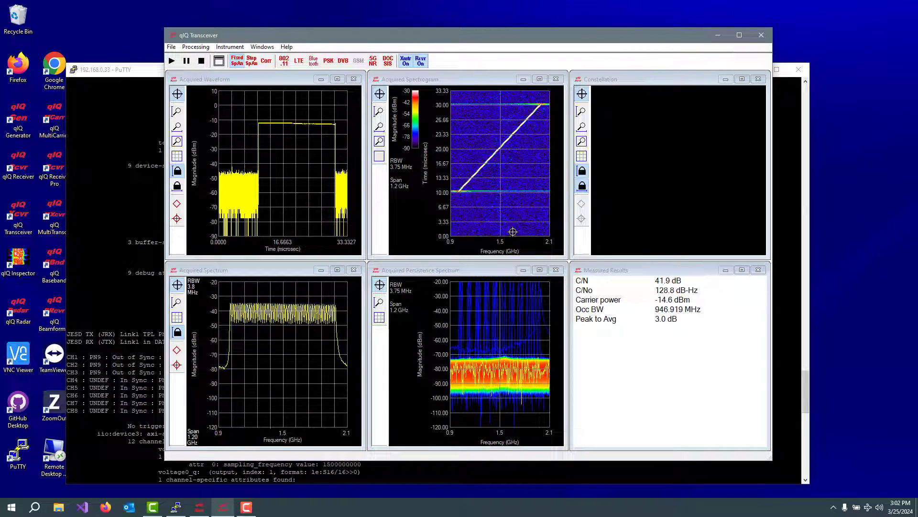
pyautogui.moveTo(515, 138)
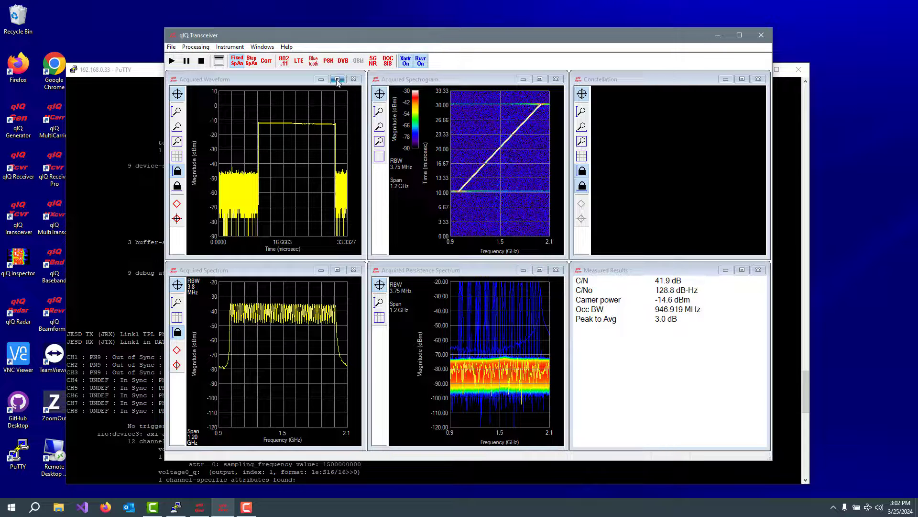
# - Maximize the Acquired Waveform window to show the chirp pulse full-size
pyautogui.click(337, 79)
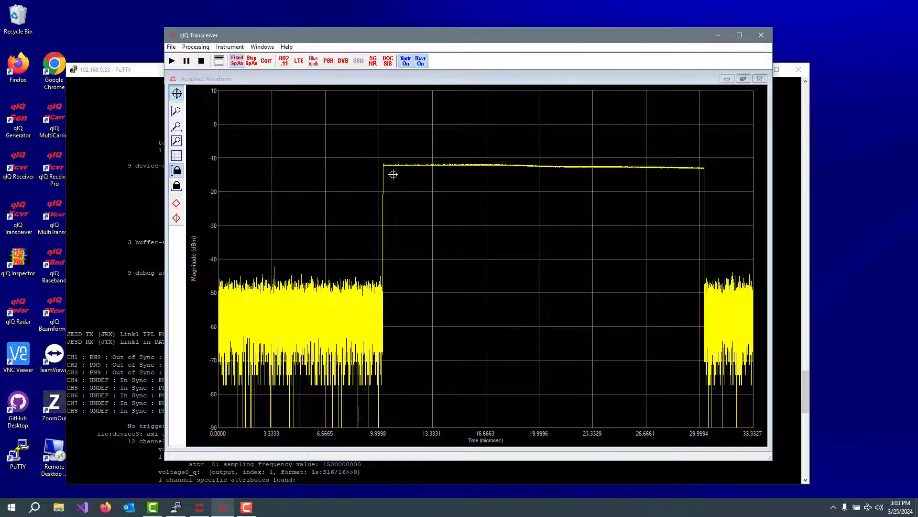
pyautogui.moveTo(681, 190)
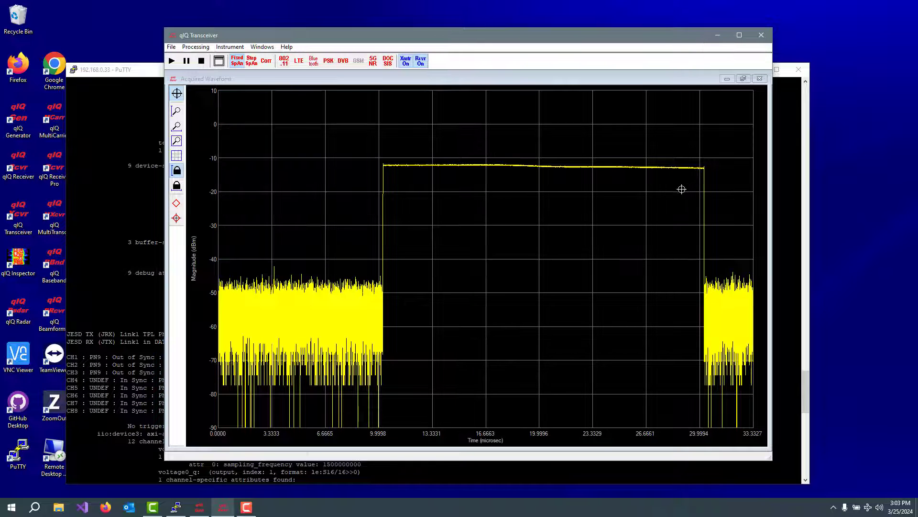